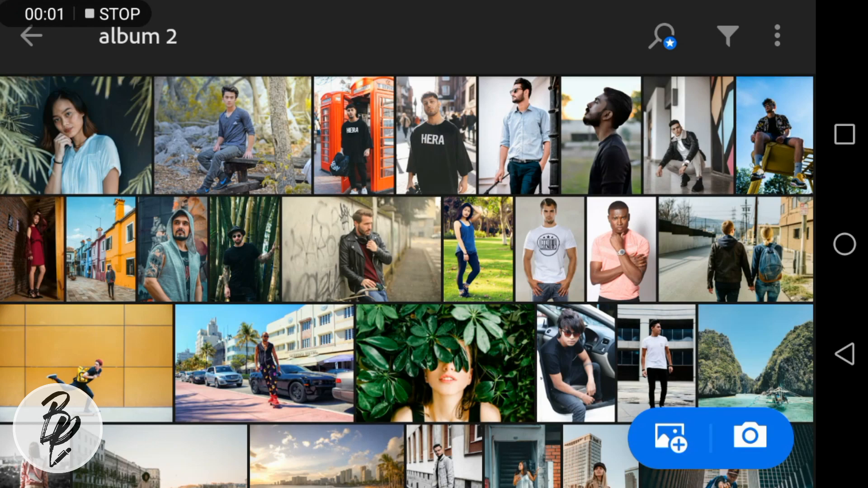
- Import the smiling man portrait from the device's Download folder and open it in Edit
click(669, 436)
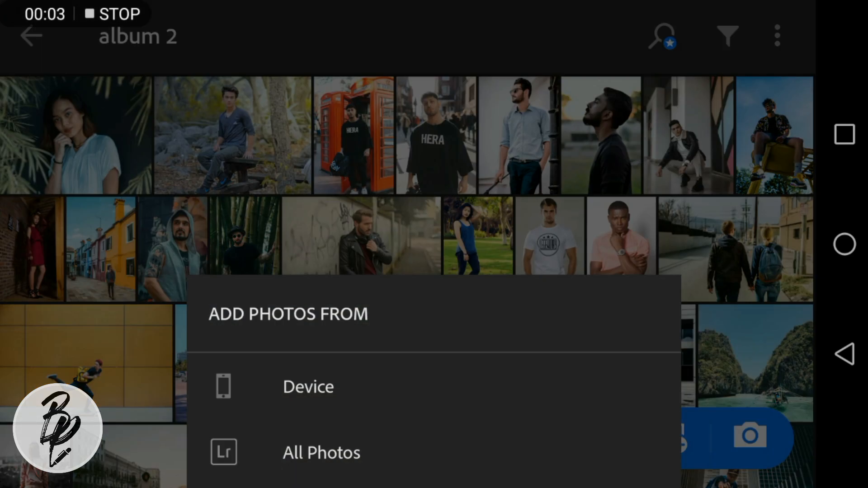
click(308, 386)
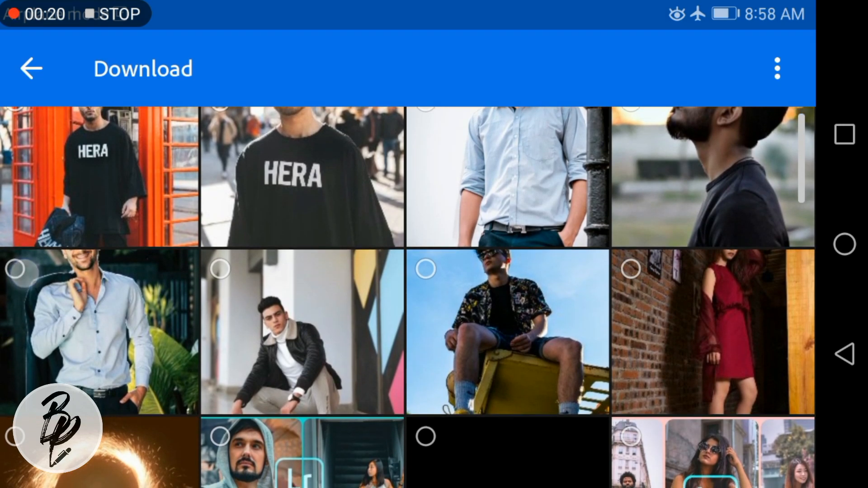
click(98, 332)
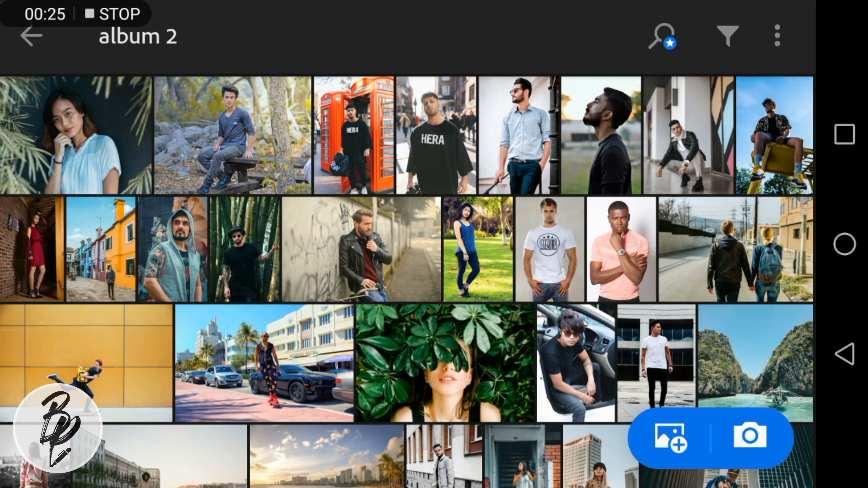
click(669, 435)
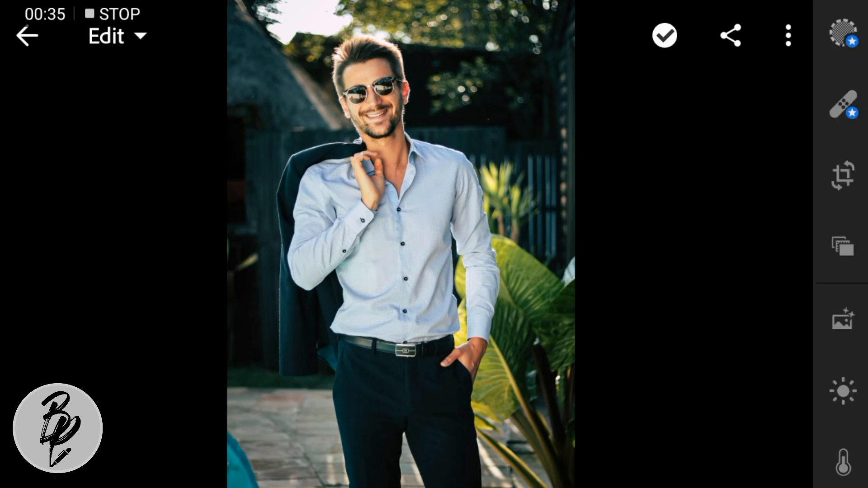
- In the Light panel set contrast to 45 and highlights to -26
click(842, 393)
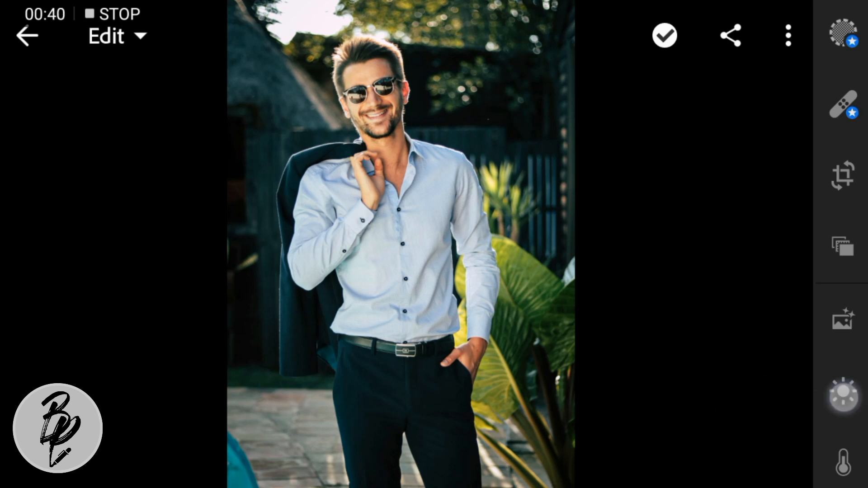
click(842, 395)
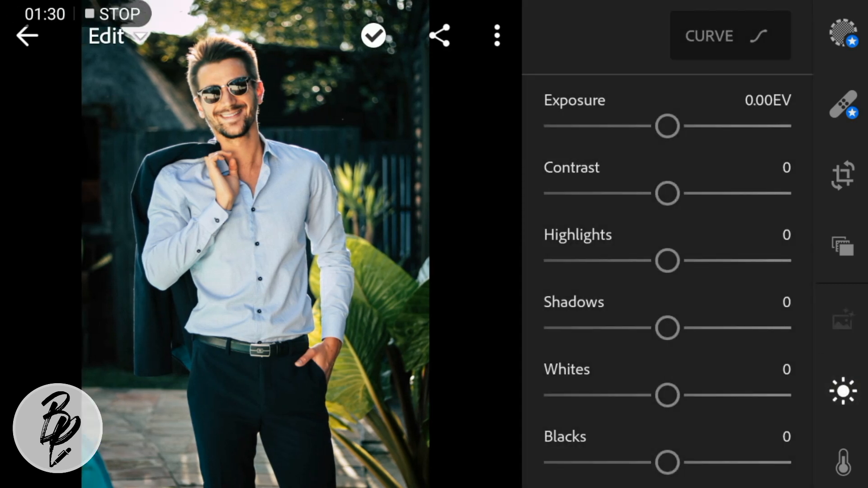
drag(668, 193, 717, 194)
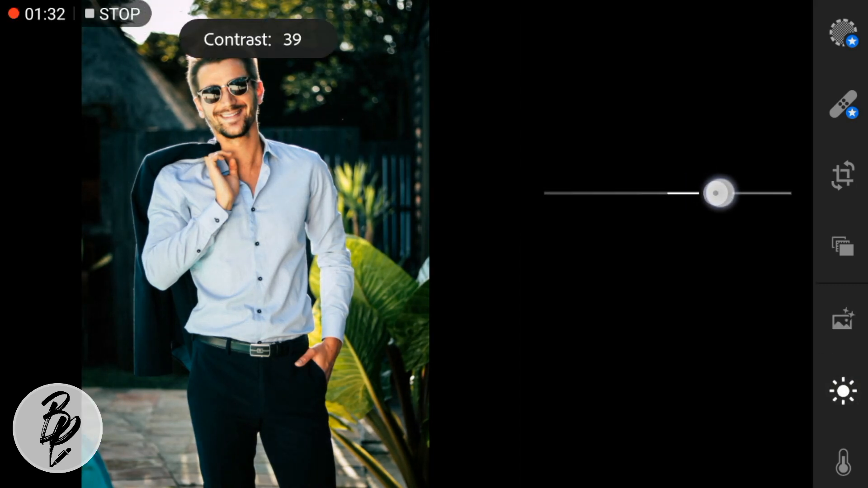
drag(716, 194, 724, 193)
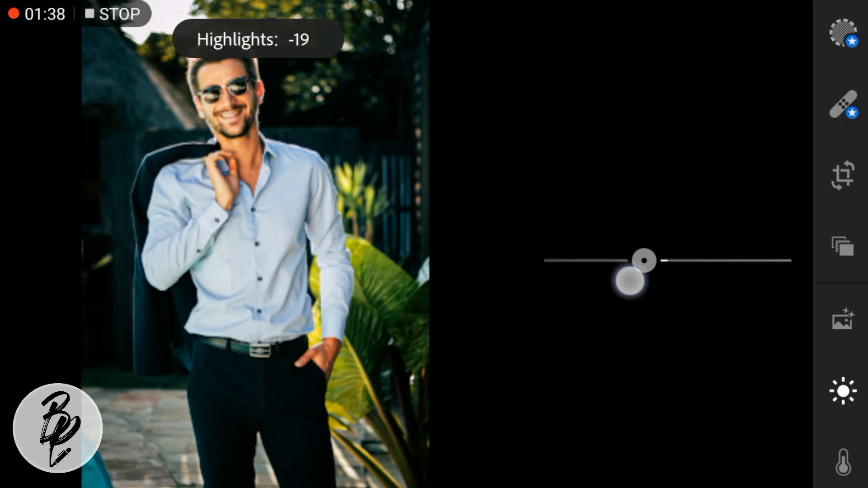
drag(644, 260, 638, 260)
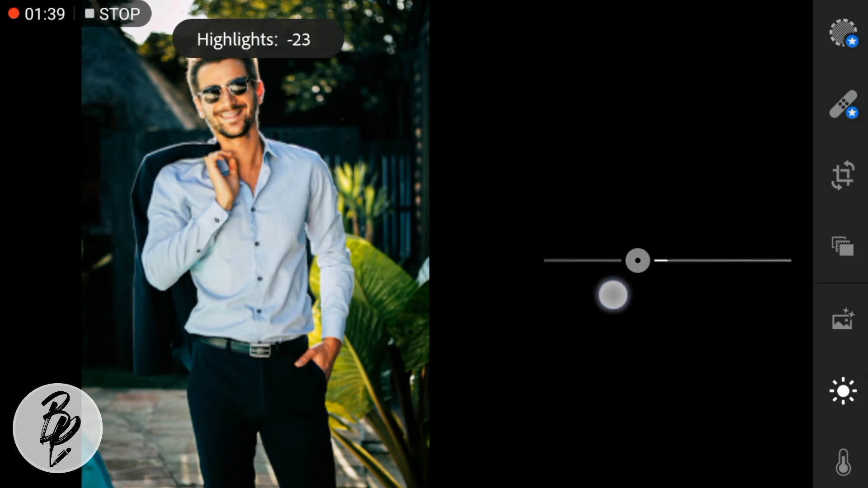
drag(638, 260, 635, 260)
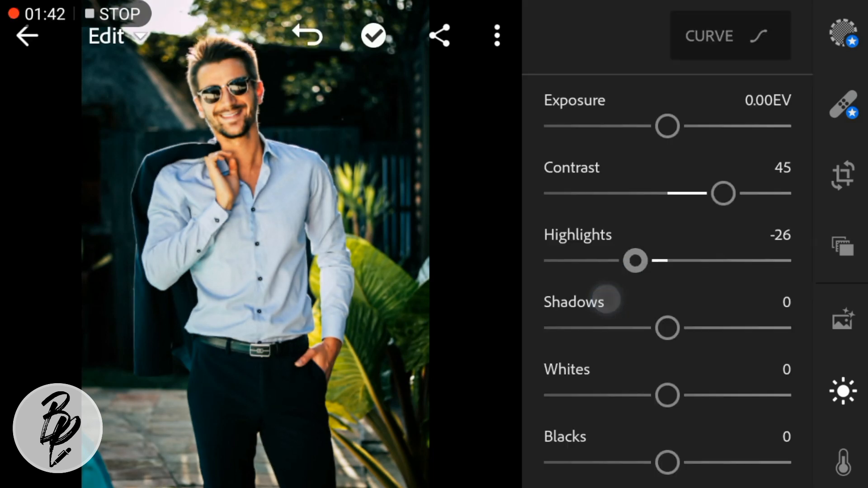
- Set shadows to 31, whites to -35 and blacks to -14
drag(667, 327, 696, 328)
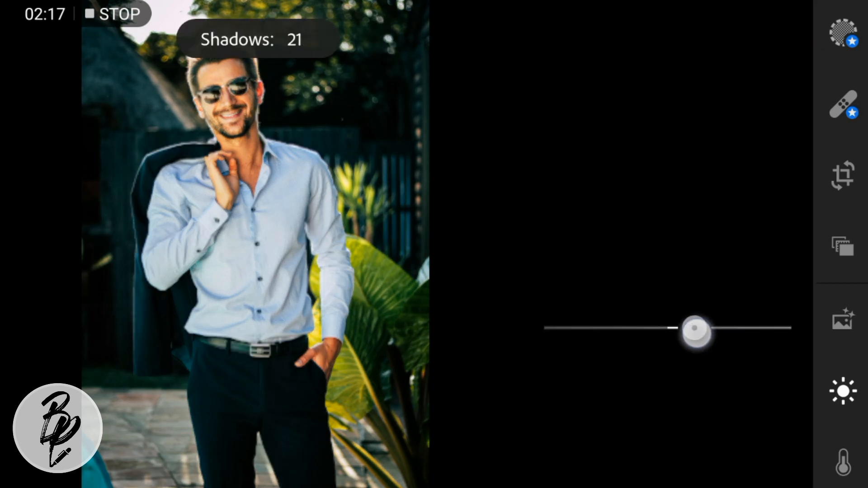
drag(696, 331, 701, 334)
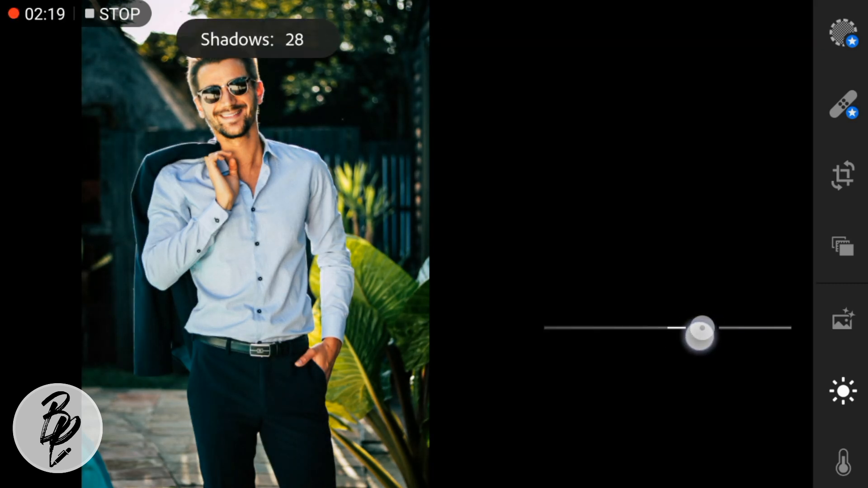
drag(702, 329, 707, 328)
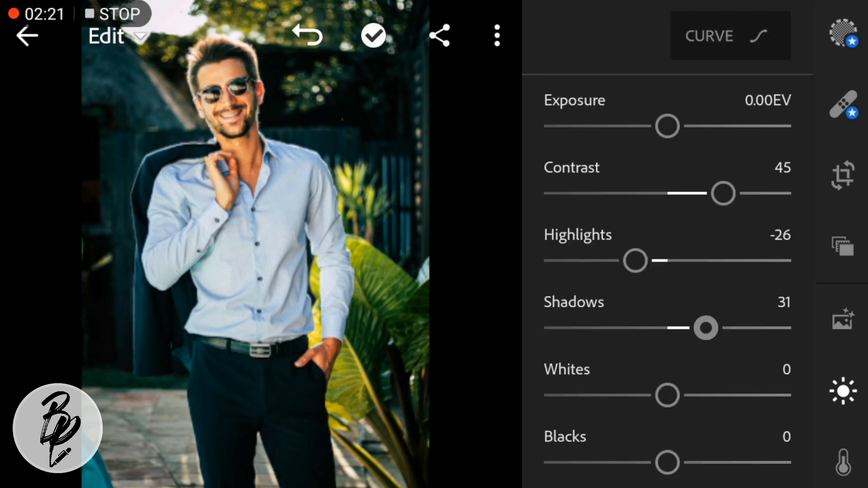
drag(667, 395, 641, 395)
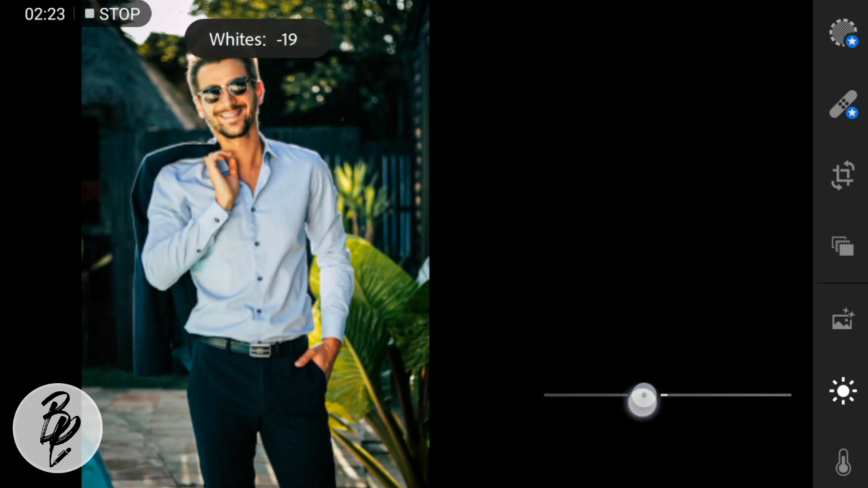
drag(642, 396, 620, 406)
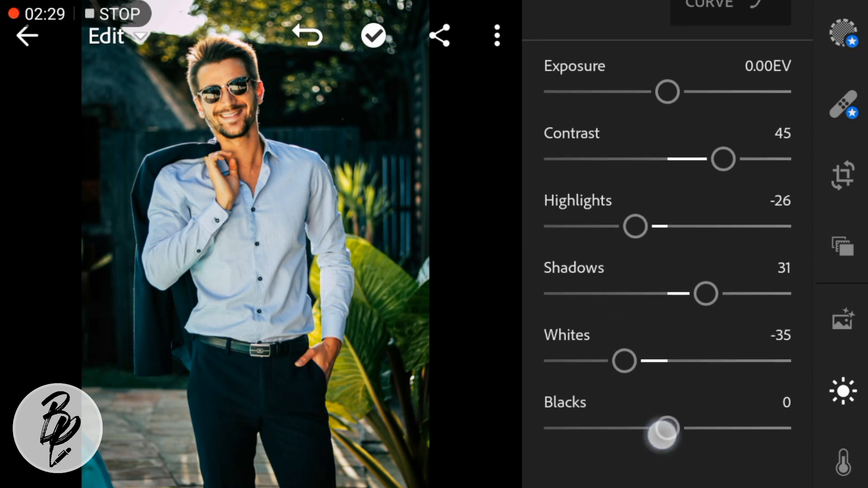
drag(664, 427, 650, 428)
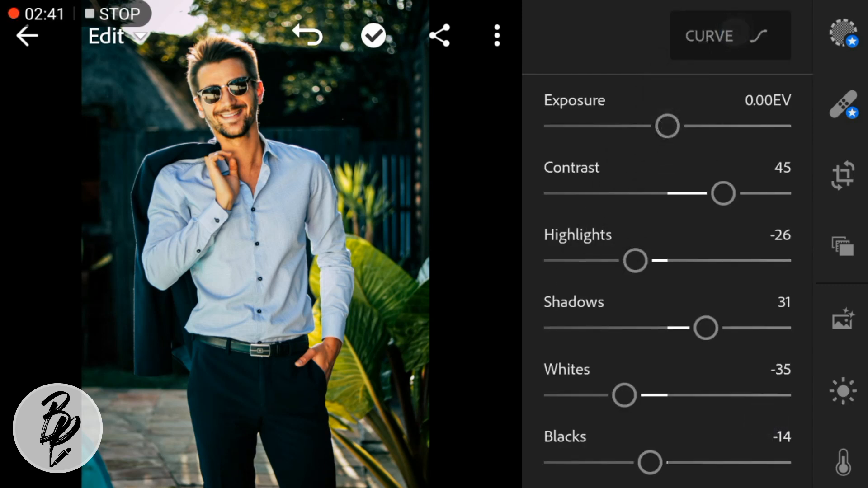
- In the tone curve, nudge the black point and add a slightly lowered shadow point
click(731, 36)
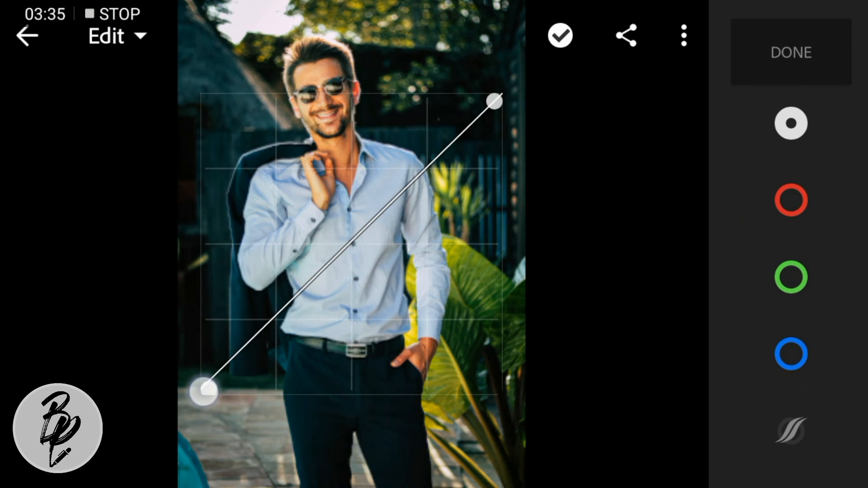
drag(201, 390, 217, 391)
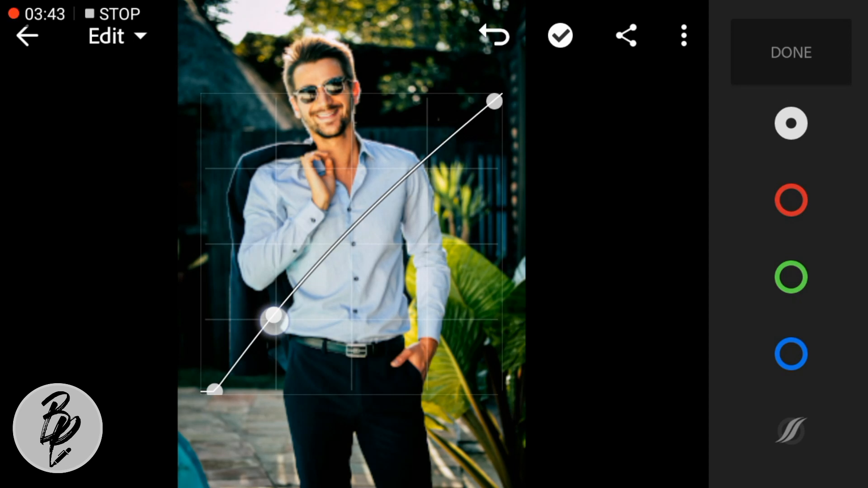
drag(274, 318, 287, 331)
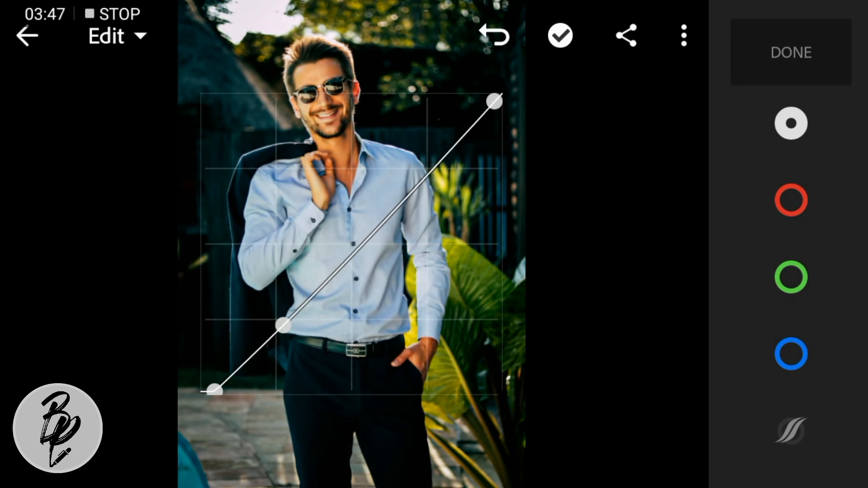
drag(279, 325, 404, 196)
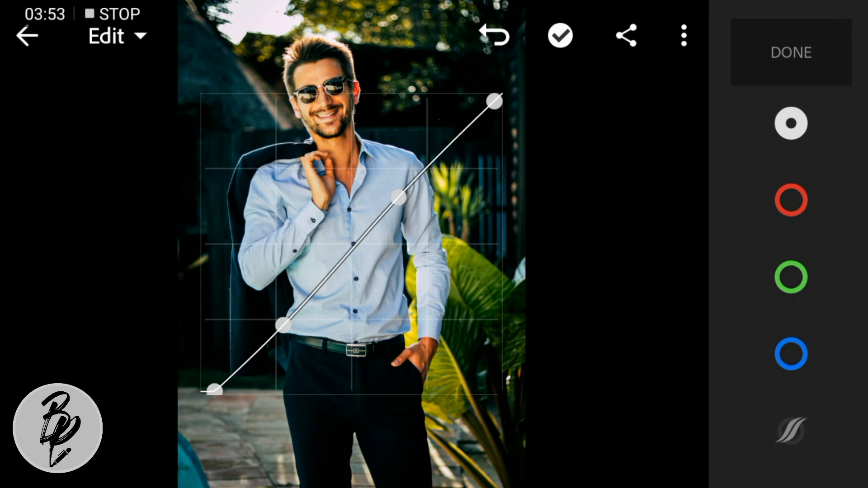
- Add highlight and midtone points to complete a gentle S-curve
drag(279, 326, 299, 324)
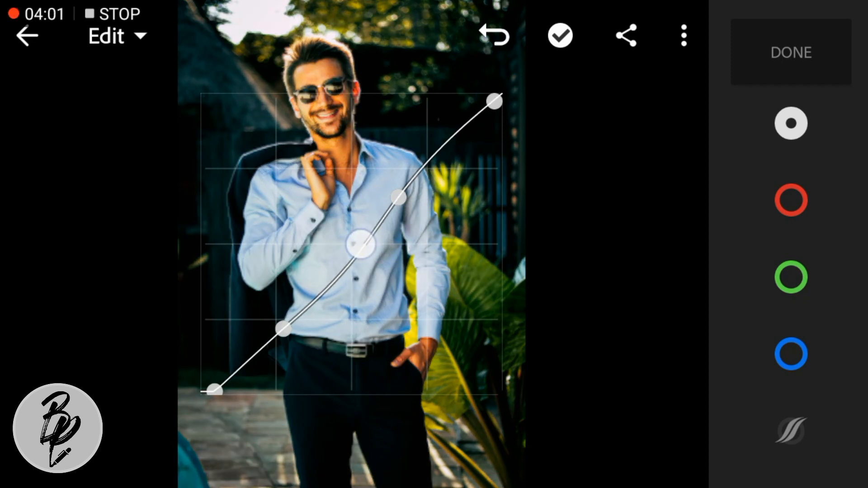
drag(360, 243, 361, 247)
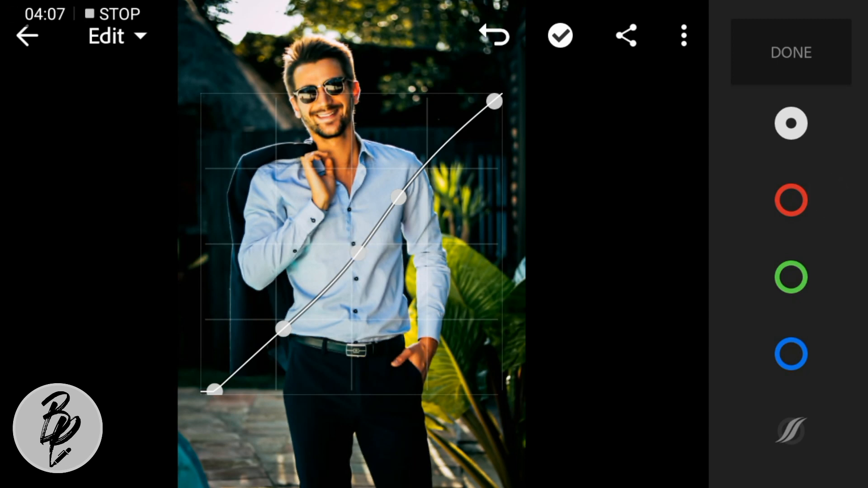
click(791, 278)
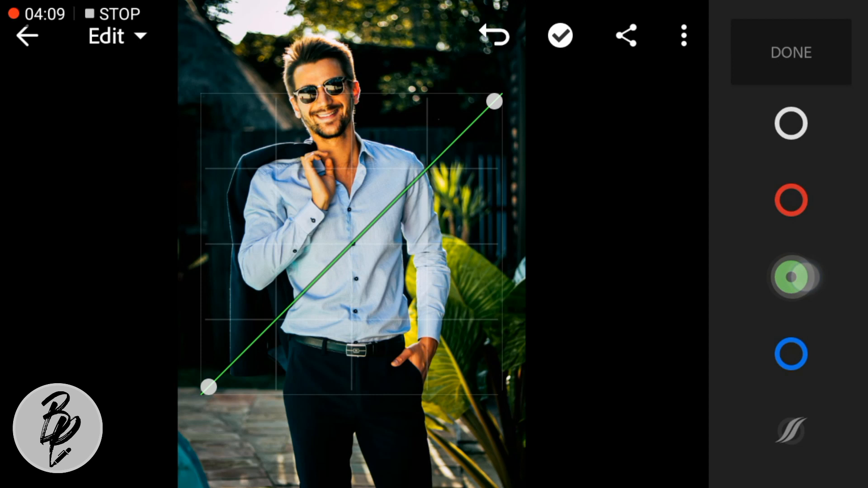
- Add shadow, midtone and highlight points along the green channel curve
click(790, 277)
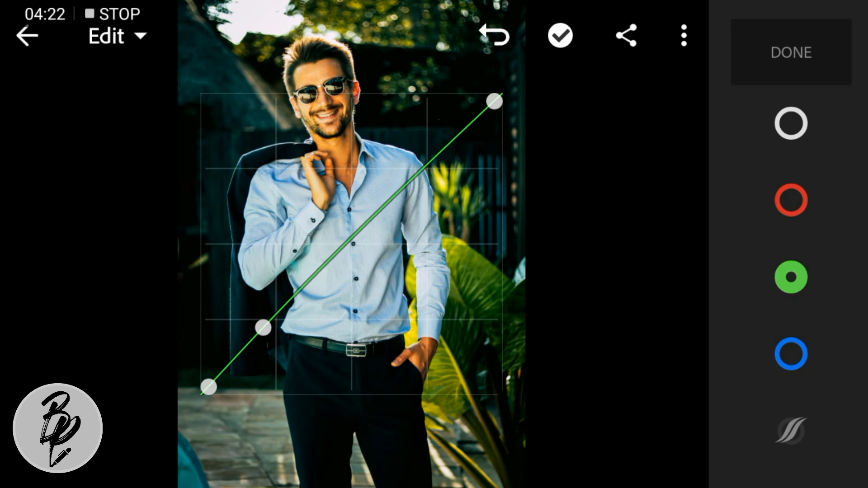
drag(263, 326, 359, 241)
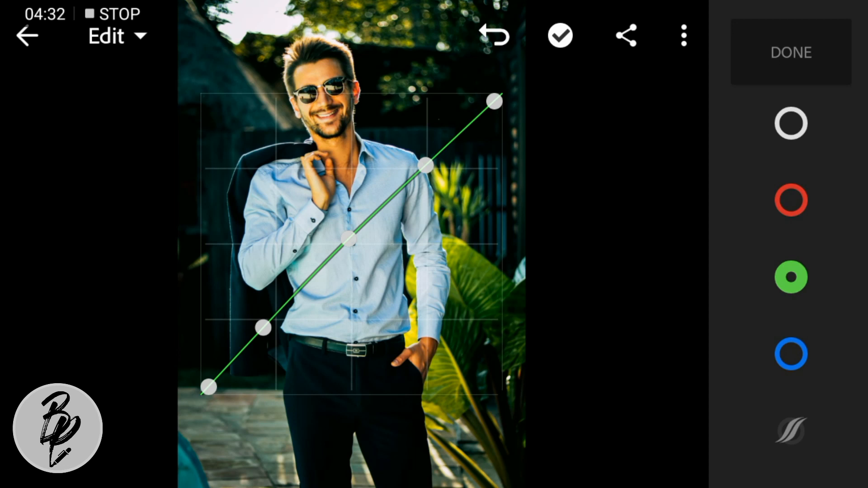
- Bend the blue channel curve with shadow and midtone points for a cooler grade
click(790, 354)
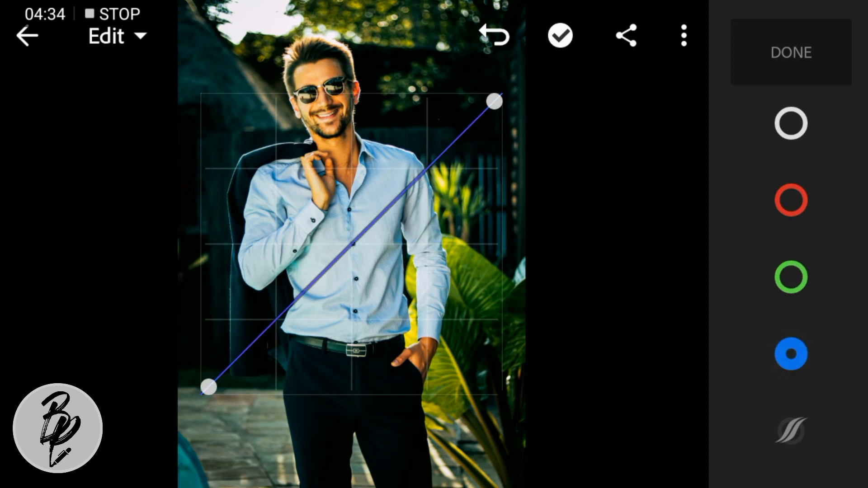
drag(352, 243, 285, 307)
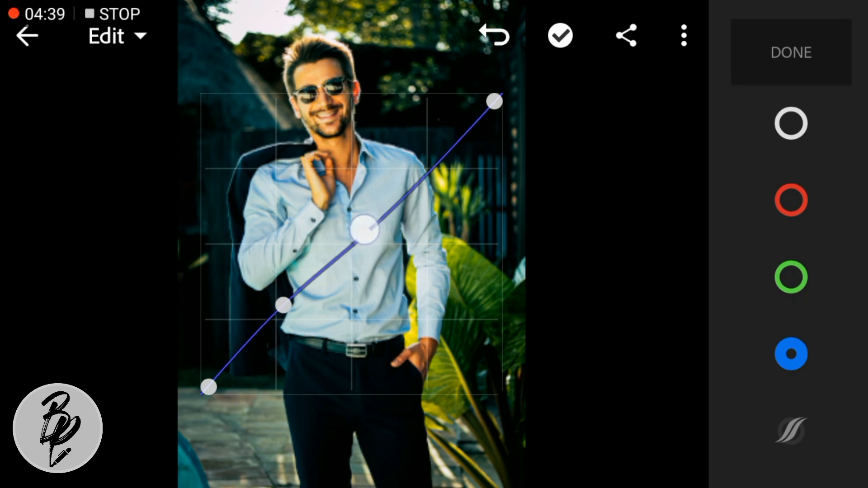
drag(365, 230, 358, 231)
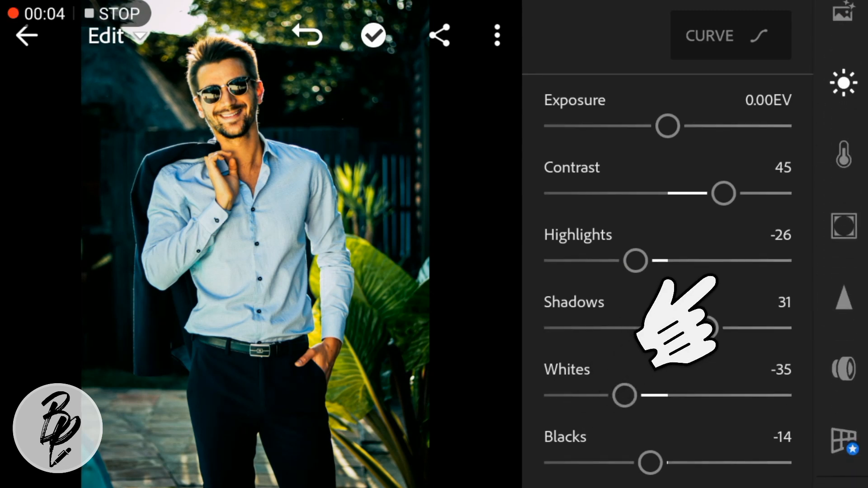
- In the Color panel shift tint toward green to -20
click(844, 156)
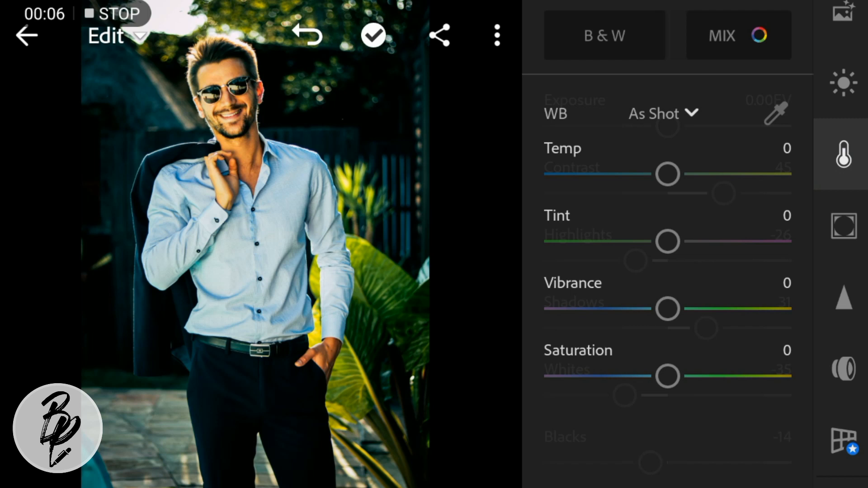
drag(667, 242, 647, 243)
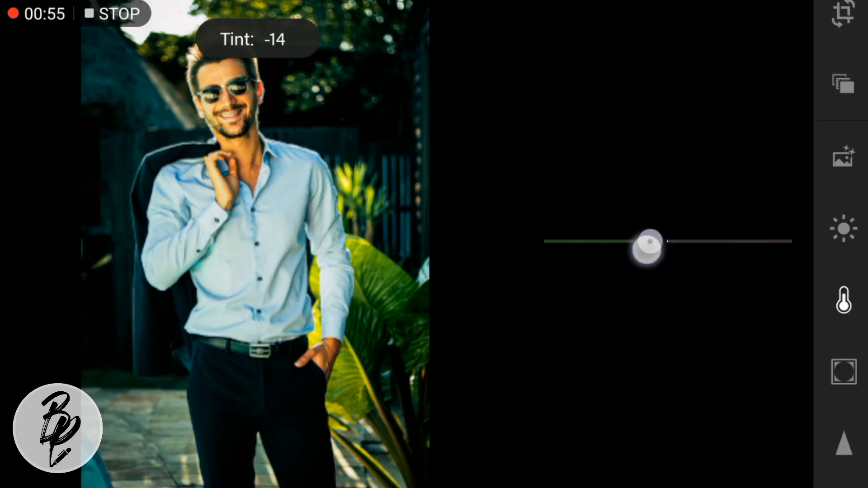
drag(665, 240, 643, 240)
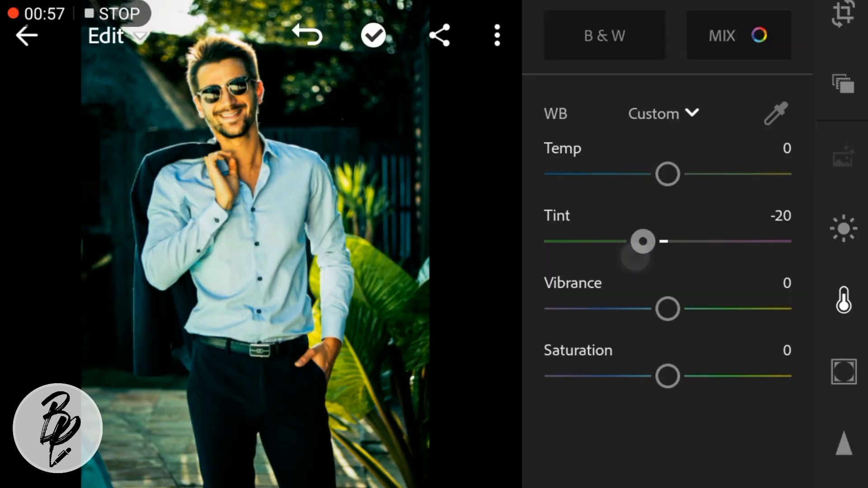
- Drop vibrance to about -31 and reduce saturation slightly to -3
drag(667, 309, 636, 310)
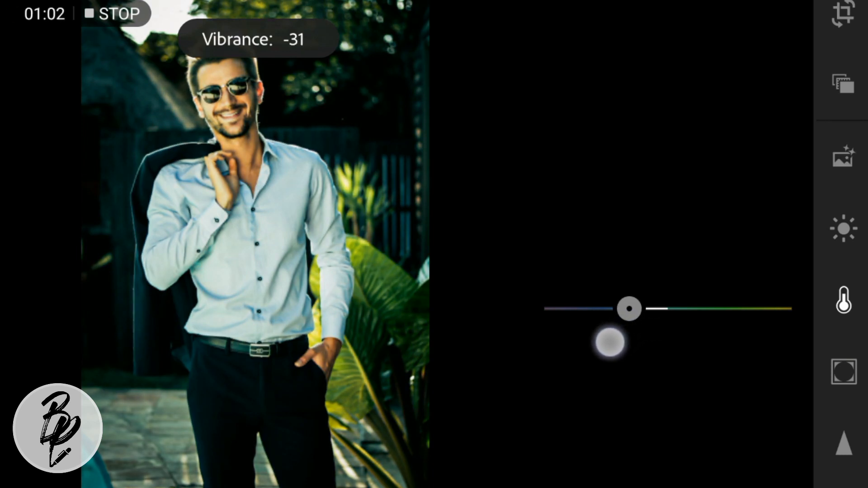
drag(609, 342, 653, 388)
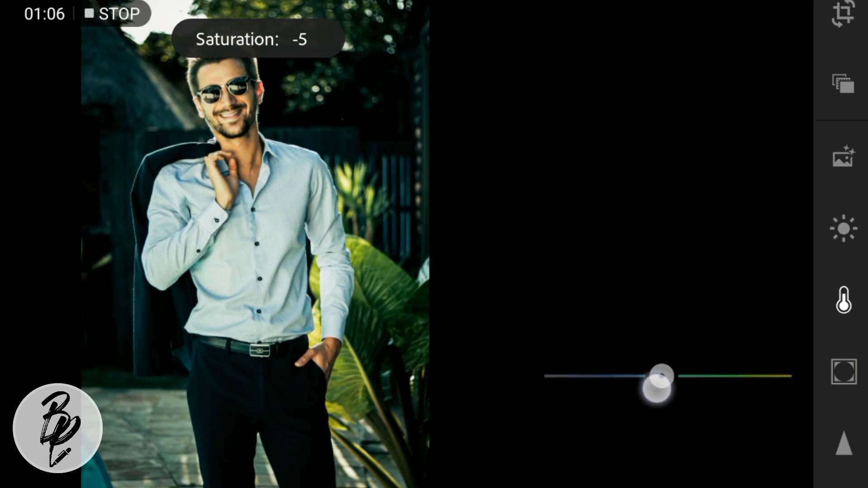
drag(659, 378, 662, 382)
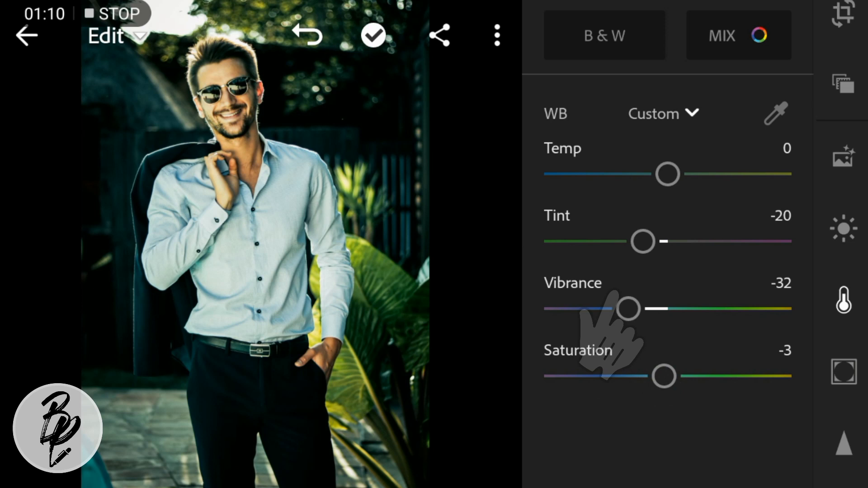
- In Color Mix, shift the red hue to -10
click(739, 35)
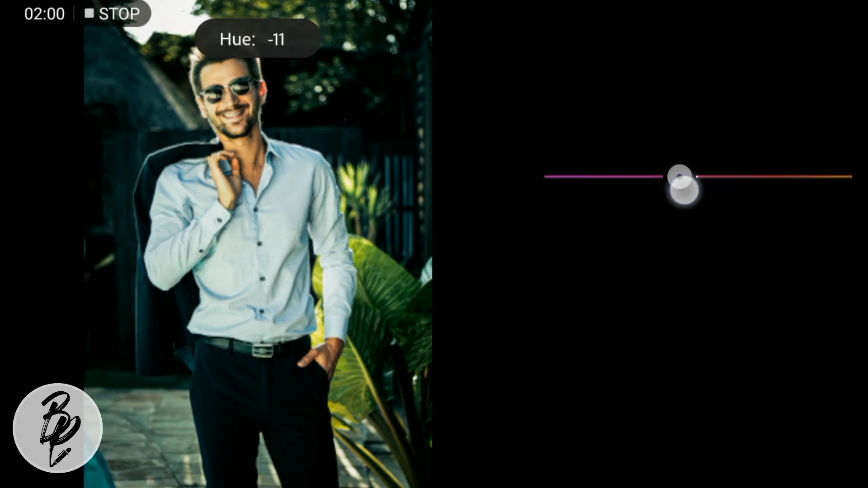
drag(676, 177, 682, 177)
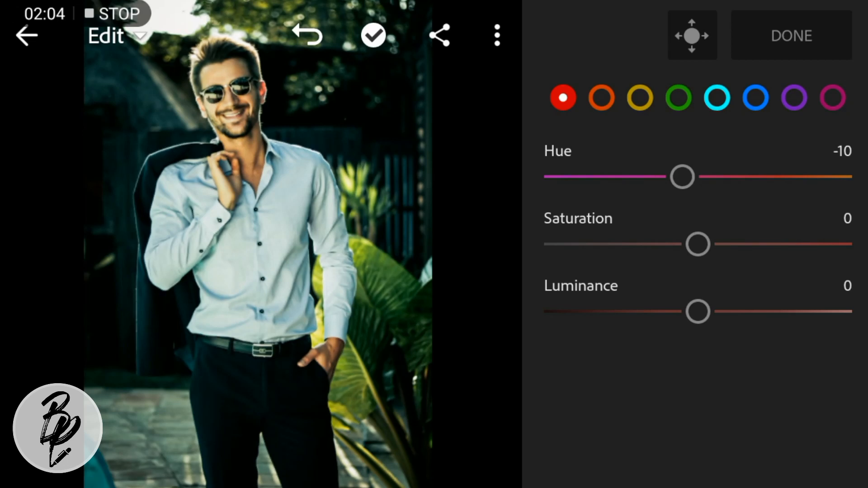
- Select orange and set its hue to -3 and saturation to 38
click(601, 97)
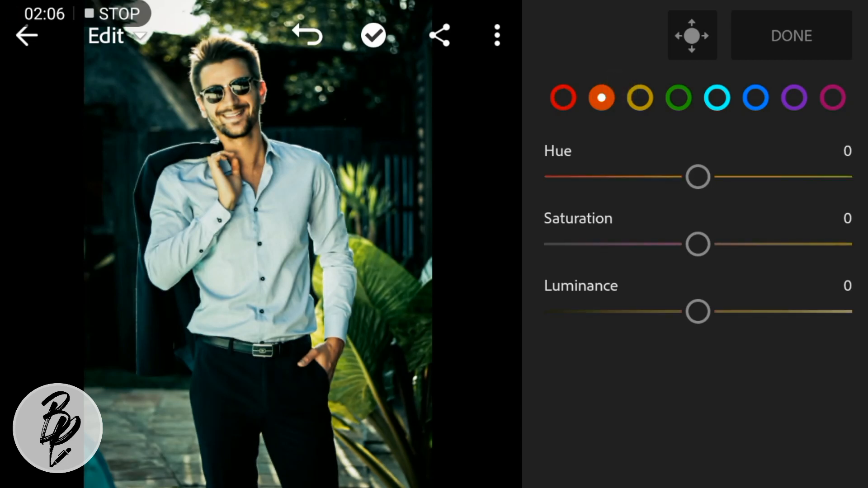
drag(698, 176, 692, 185)
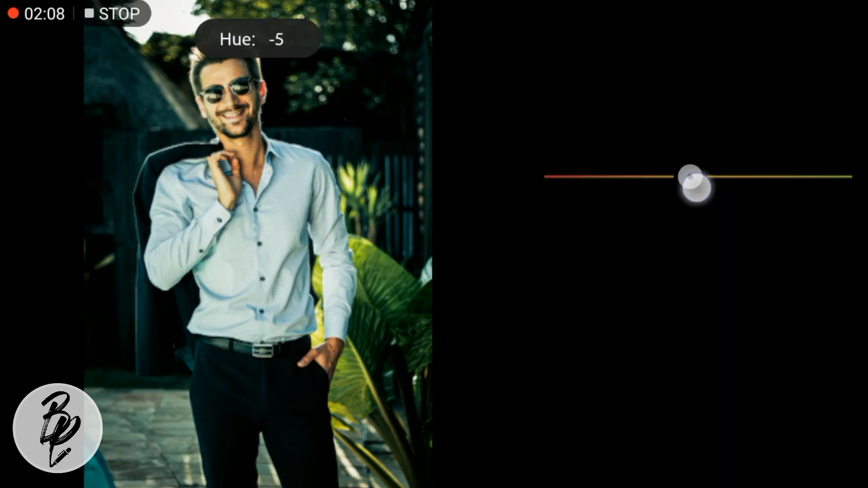
drag(691, 177, 694, 176)
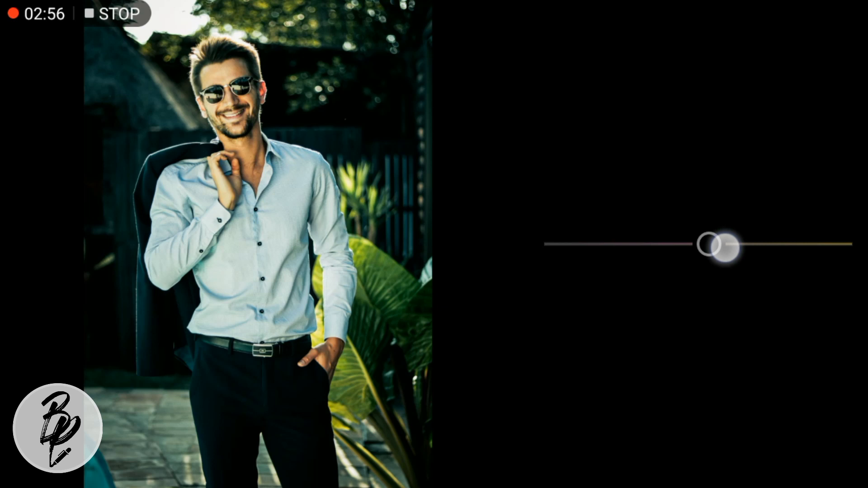
drag(720, 243, 736, 245)
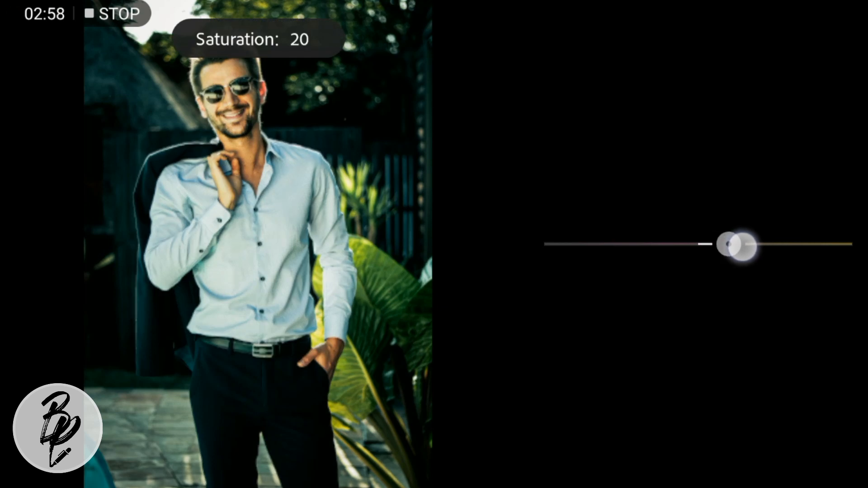
drag(736, 245, 753, 245)
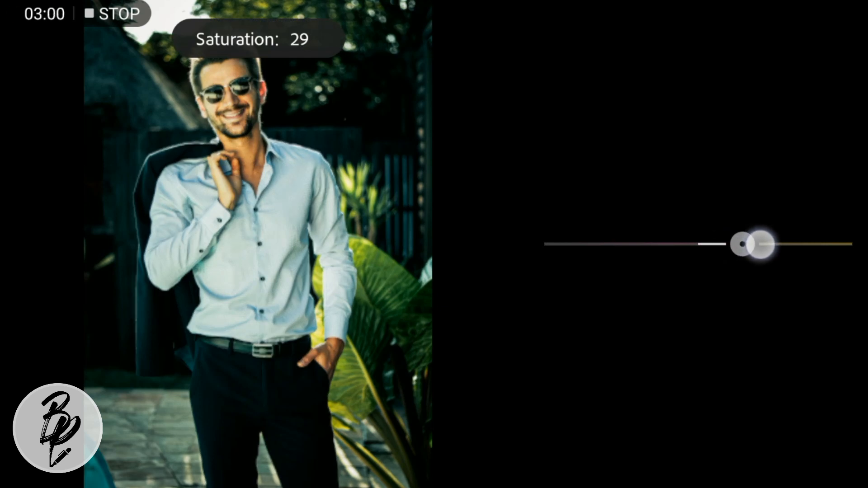
drag(742, 244, 764, 244)
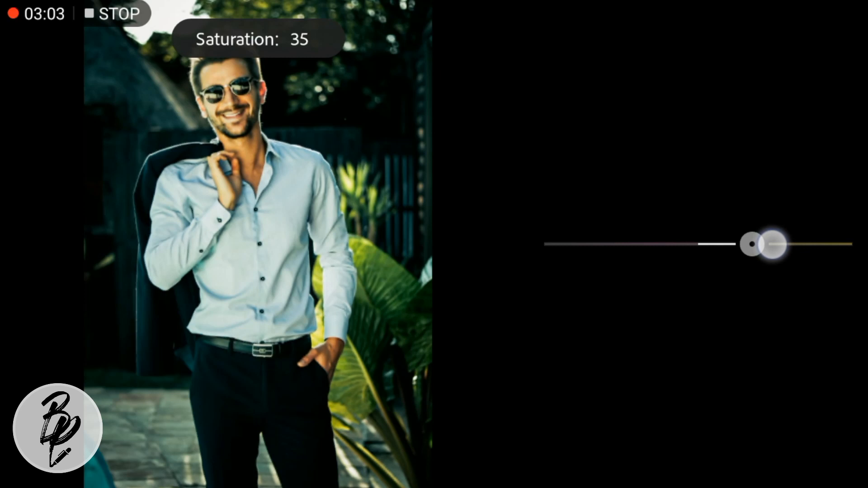
drag(751, 243, 775, 244)
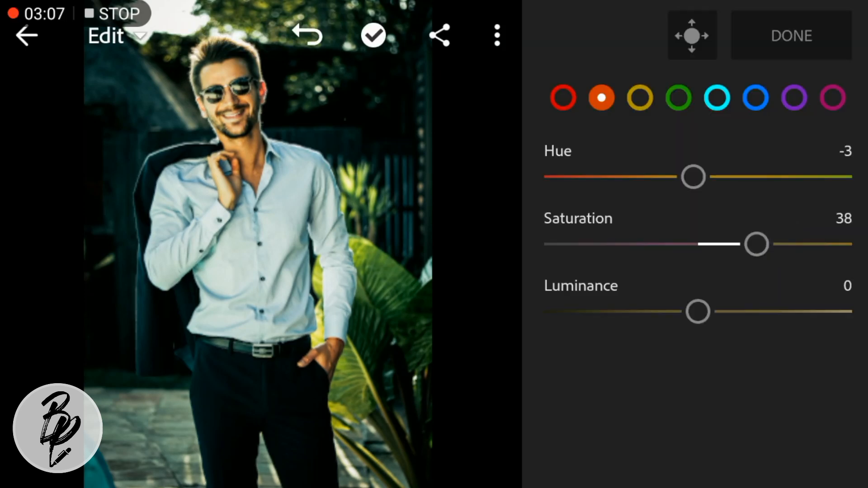
- Brighten the orange luminance to 24
drag(697, 312, 719, 312)
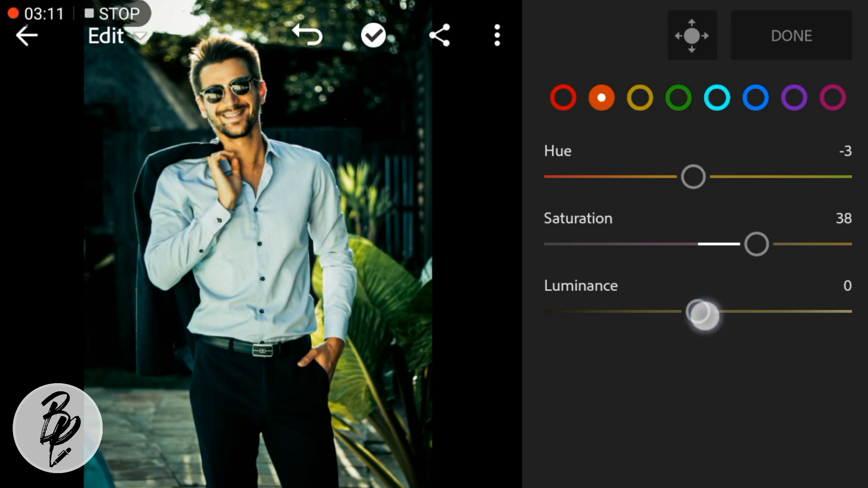
drag(703, 314, 740, 315)
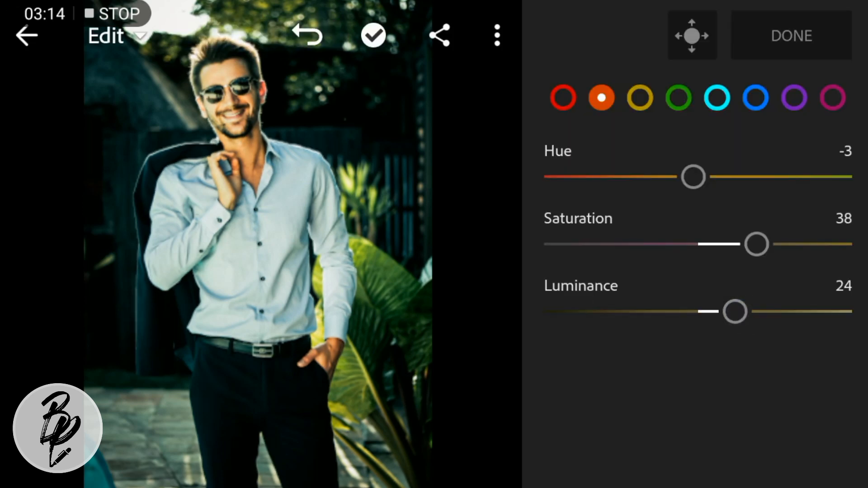
click(306, 35)
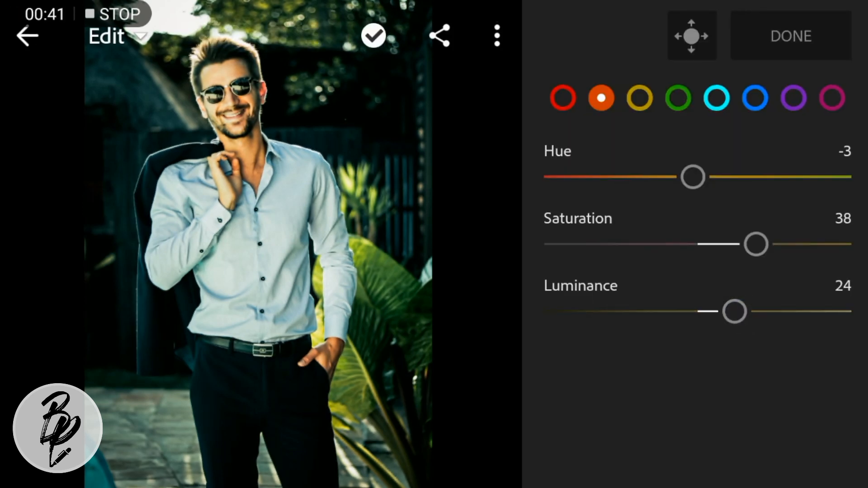
- Select yellow, shift its hue to -46 and desaturate it to -29
click(639, 97)
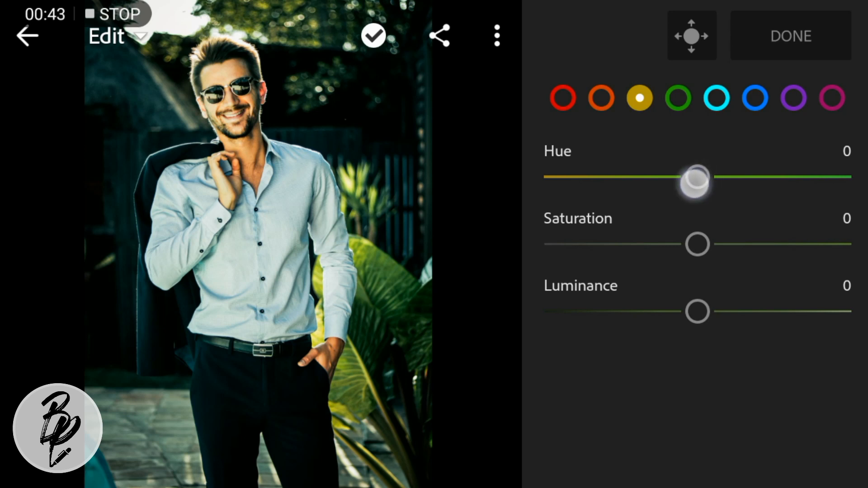
drag(696, 178, 599, 178)
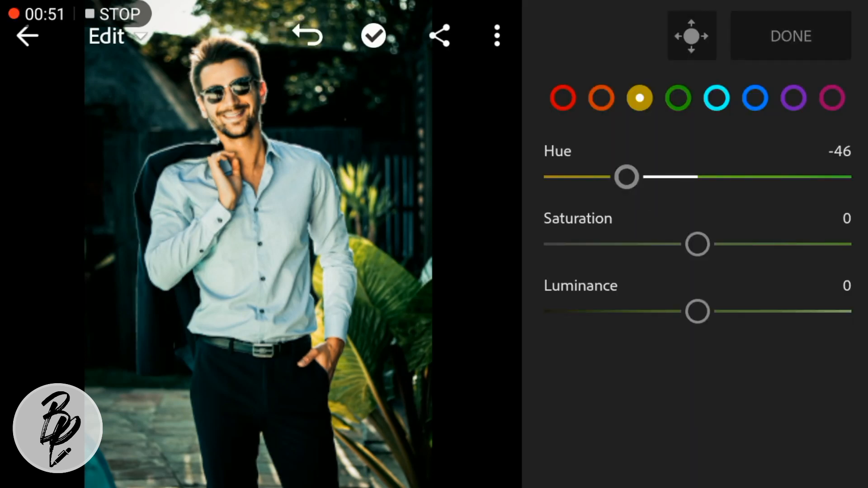
drag(697, 244, 650, 259)
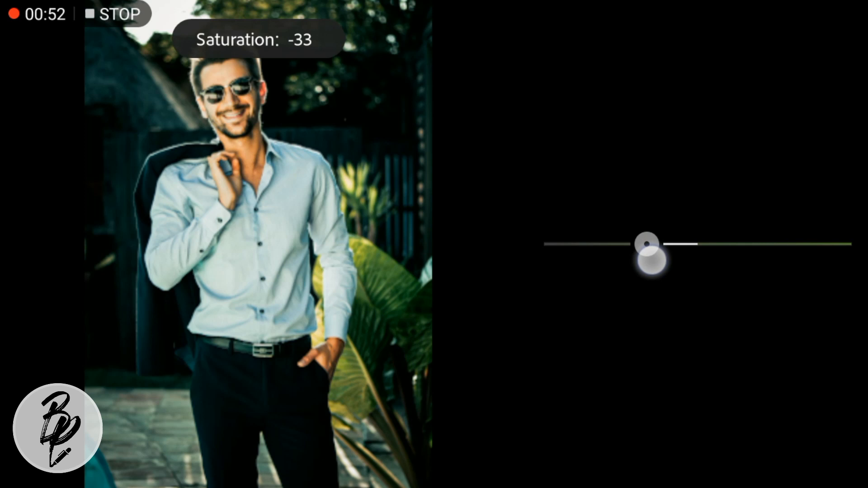
drag(647, 246, 662, 255)
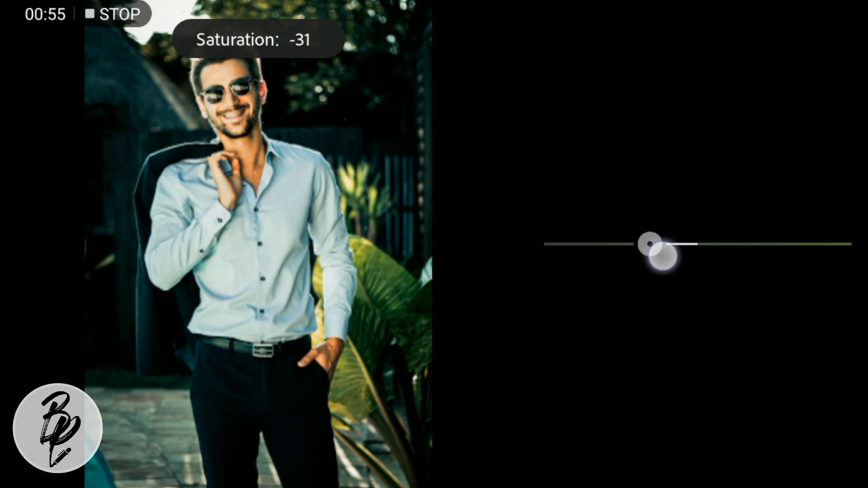
drag(650, 245, 673, 245)
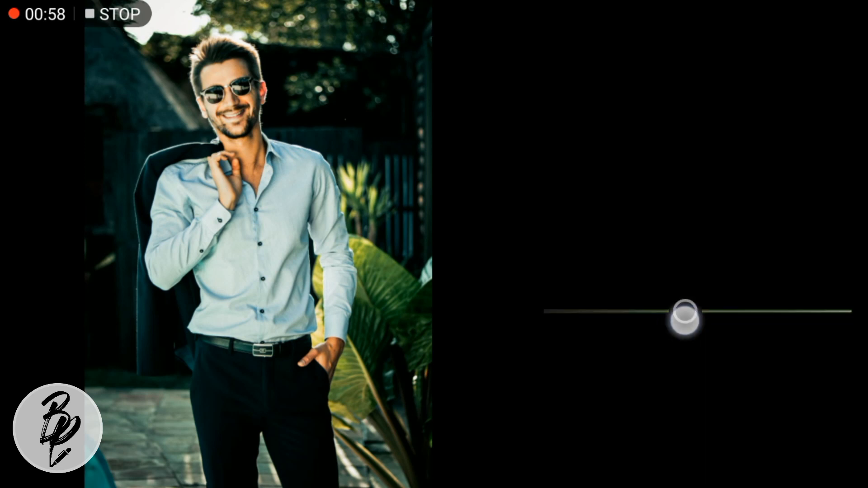
- Darken the yellow luminance to -38
drag(683, 317, 633, 312)
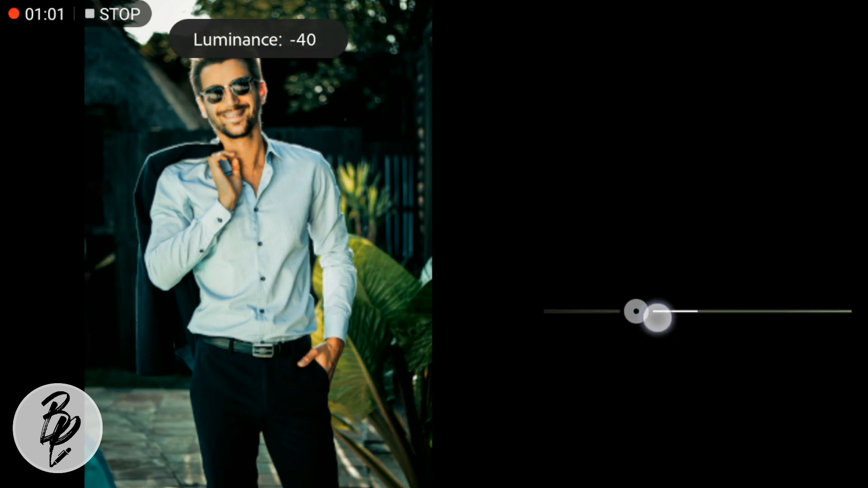
drag(656, 317, 659, 313)
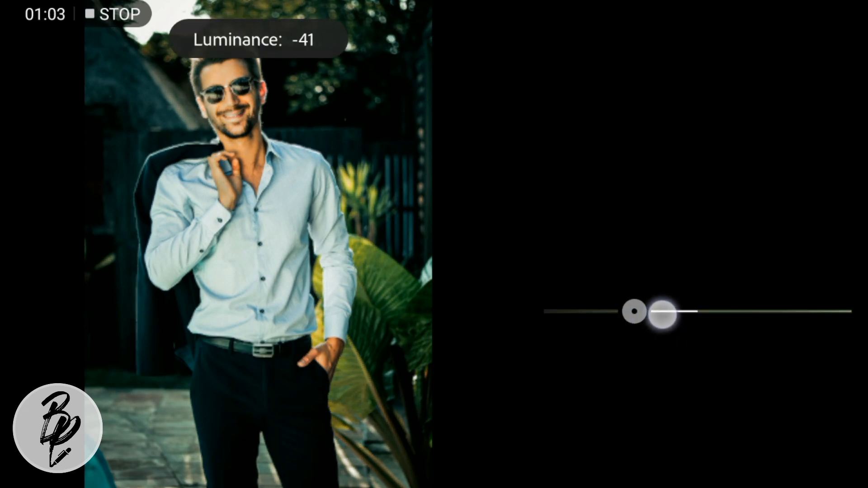
drag(662, 312, 671, 311)
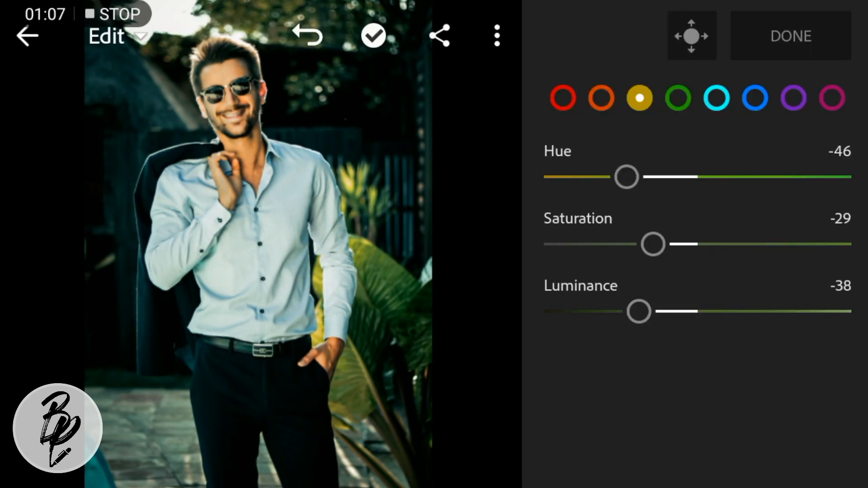
- Set green to hue 53, saturation -66 and luminance -24, then move on to aqua
click(677, 97)
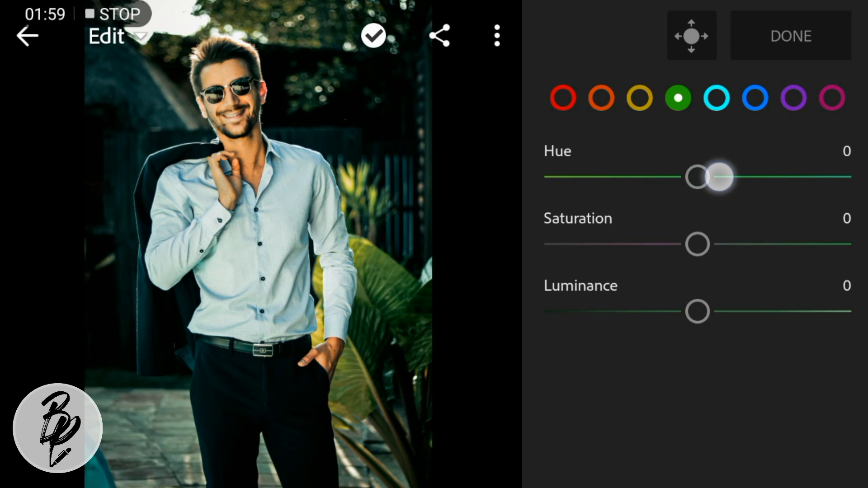
drag(697, 177, 786, 177)
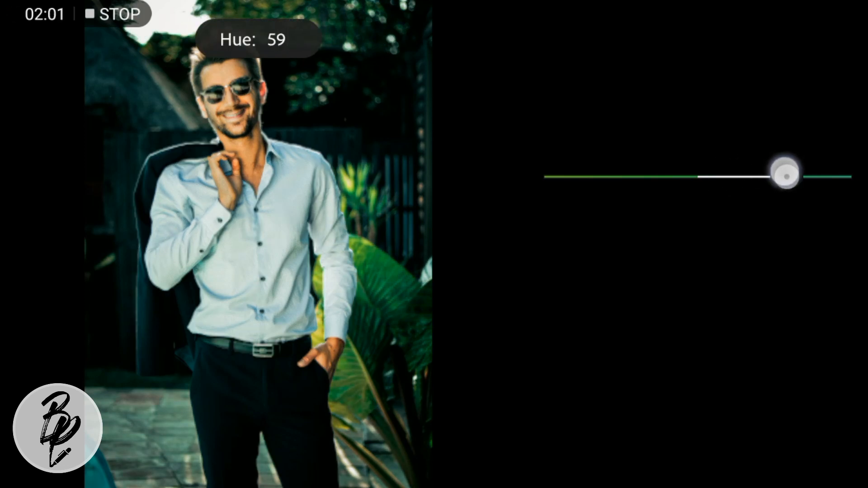
drag(785, 177, 777, 177)
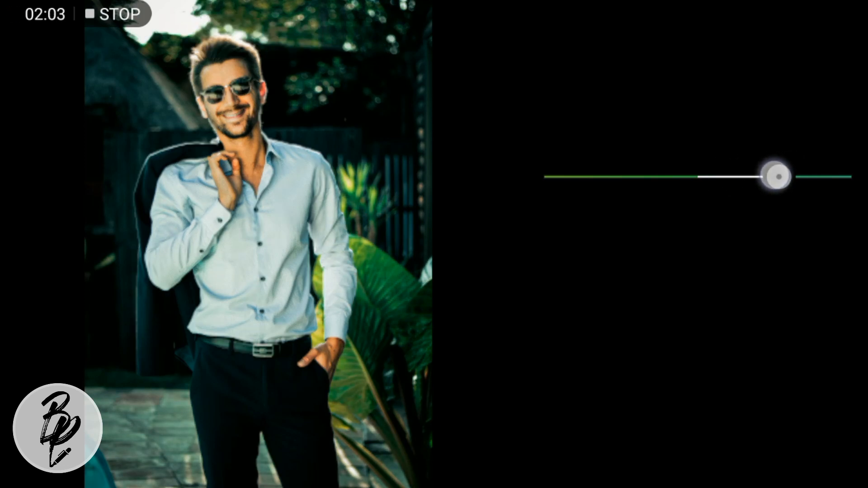
drag(778, 176, 769, 178)
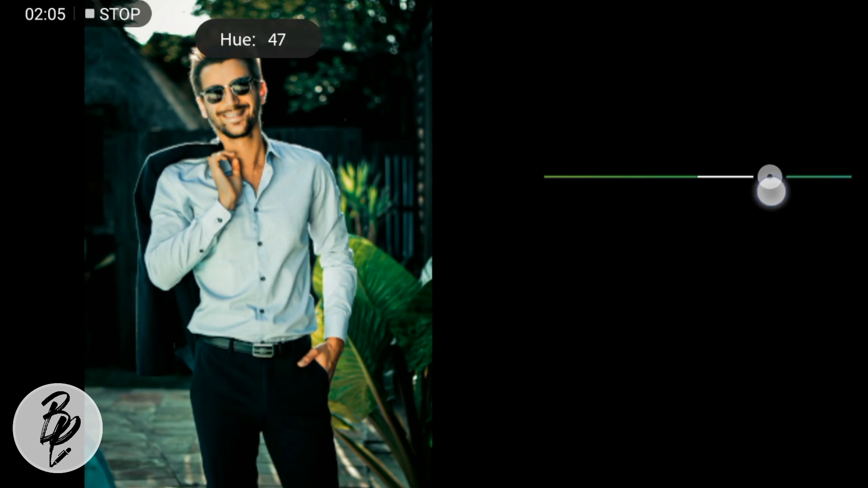
drag(770, 177, 778, 177)
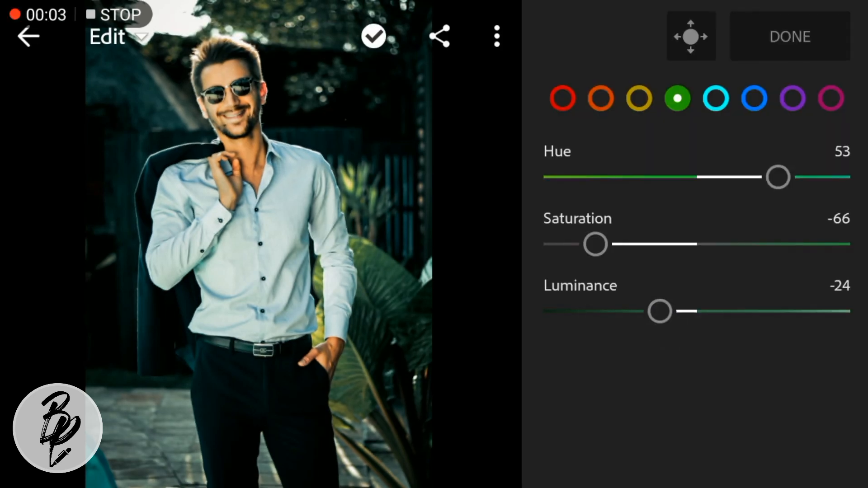
click(715, 99)
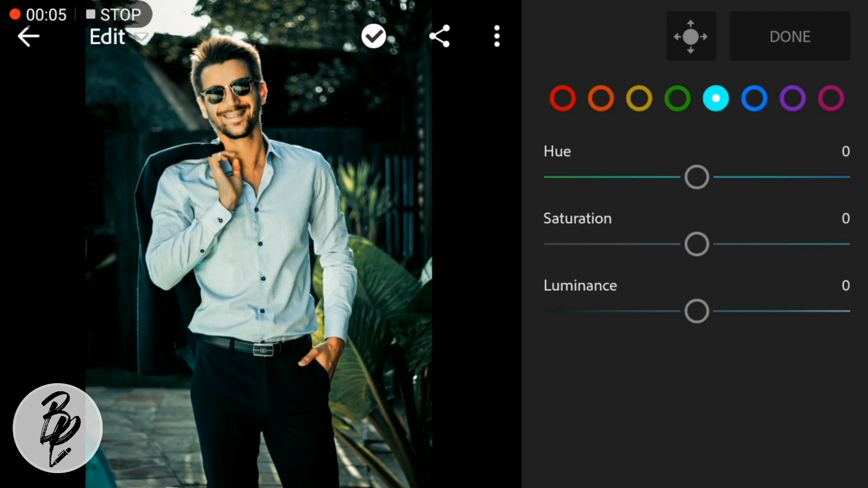
- Shift the aquas' hue to -80 and desaturate them to -69
drag(696, 177, 581, 177)
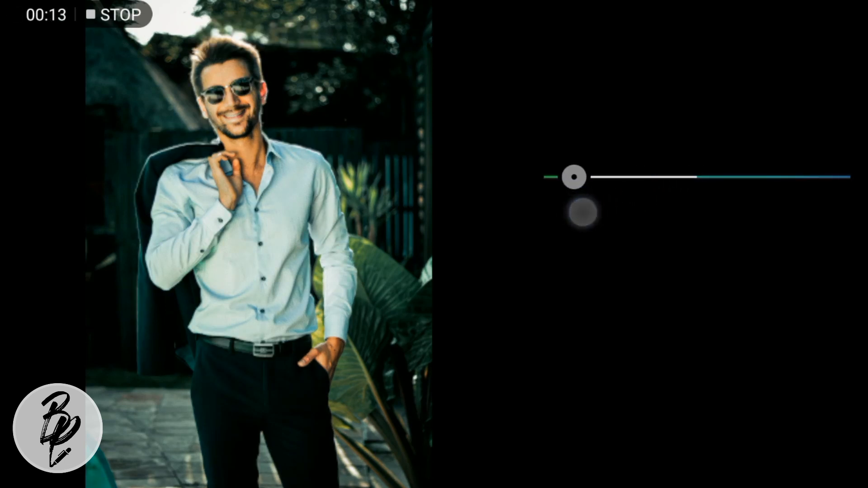
drag(574, 177, 648, 243)
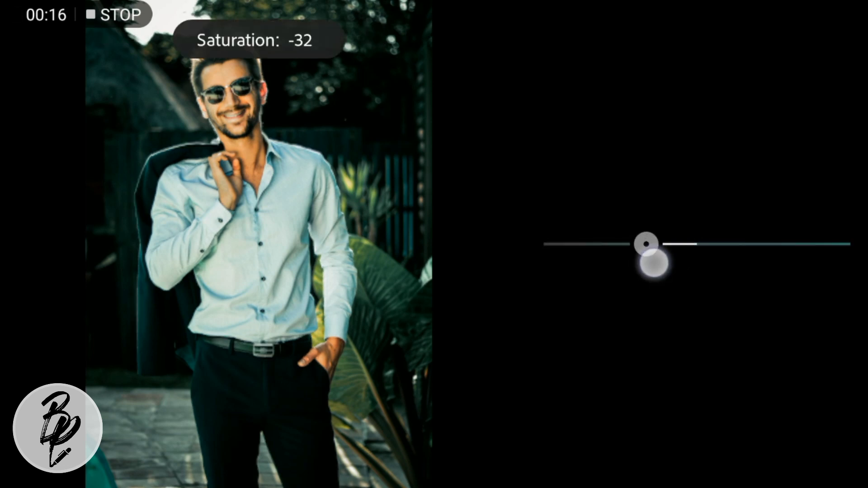
drag(648, 244, 592, 243)
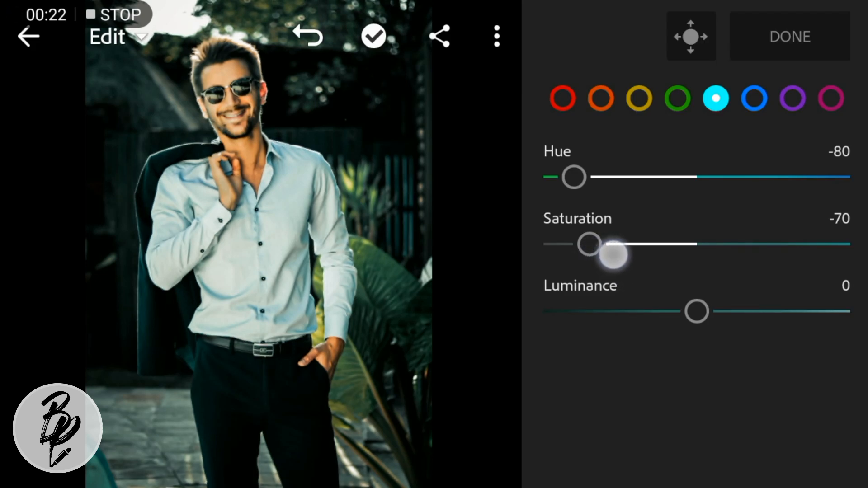
drag(590, 244, 650, 244)
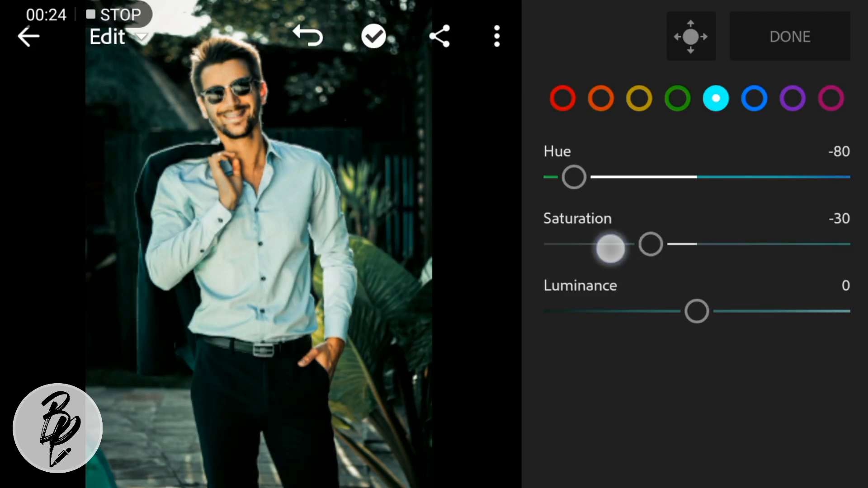
drag(610, 248, 705, 243)
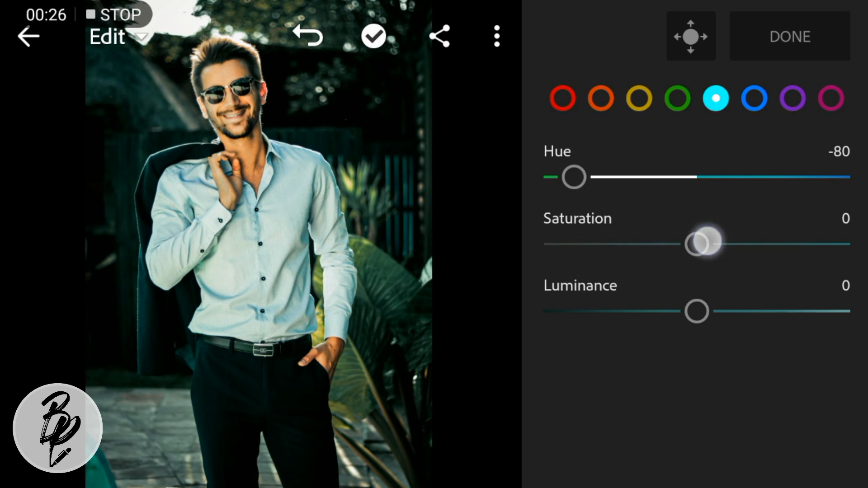
drag(703, 242, 589, 242)
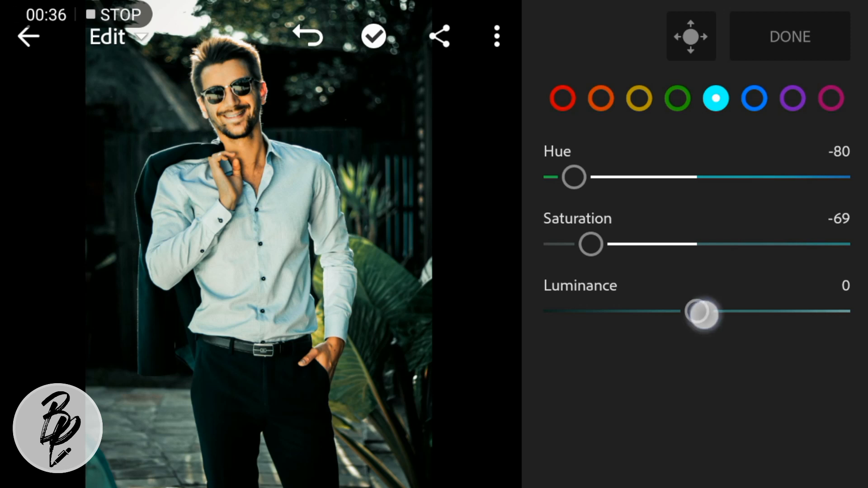
- Brighten the aqua tones by raising luminance to 63
drag(703, 313, 767, 311)
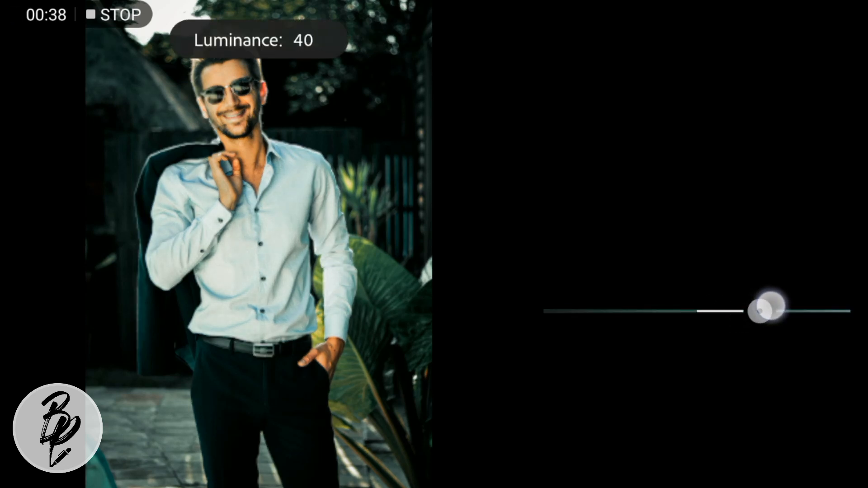
drag(767, 311, 798, 299)
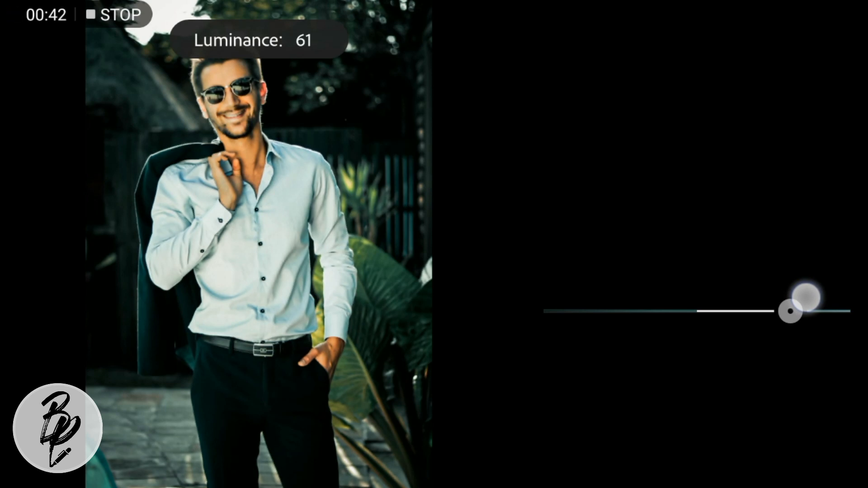
drag(788, 310, 792, 310)
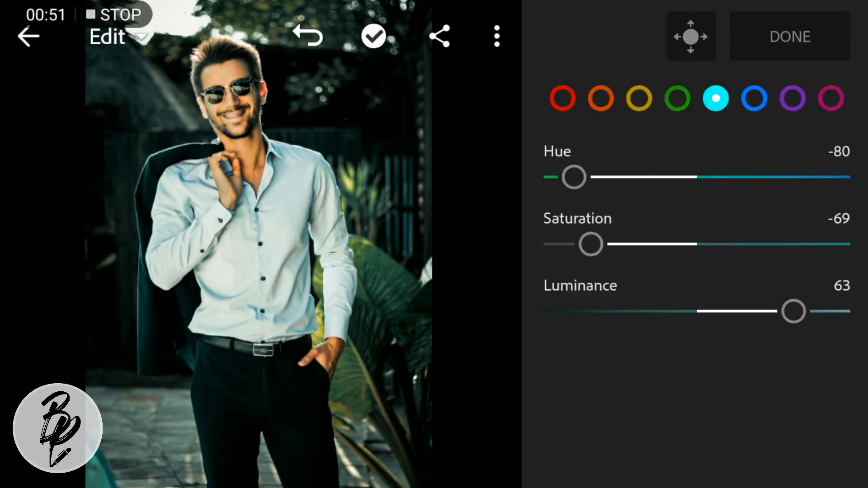
- Select the blue range and shift its hue toward teal at -80
click(754, 99)
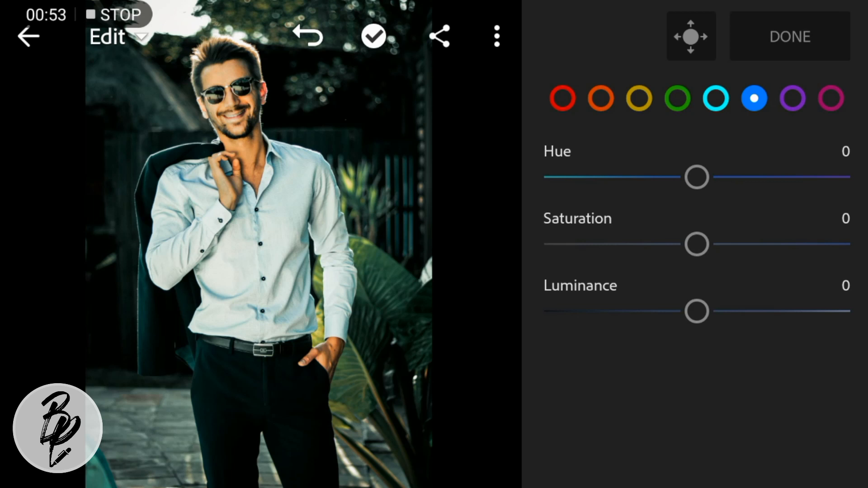
drag(696, 177, 606, 177)
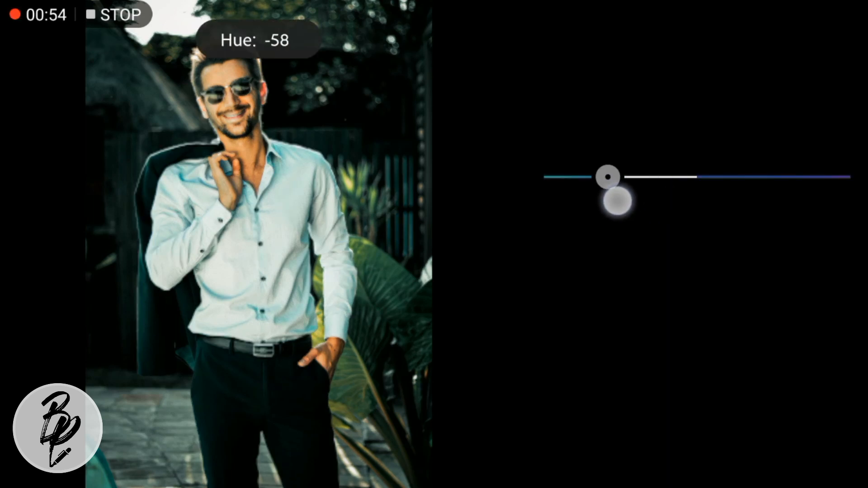
drag(606, 177, 586, 177)
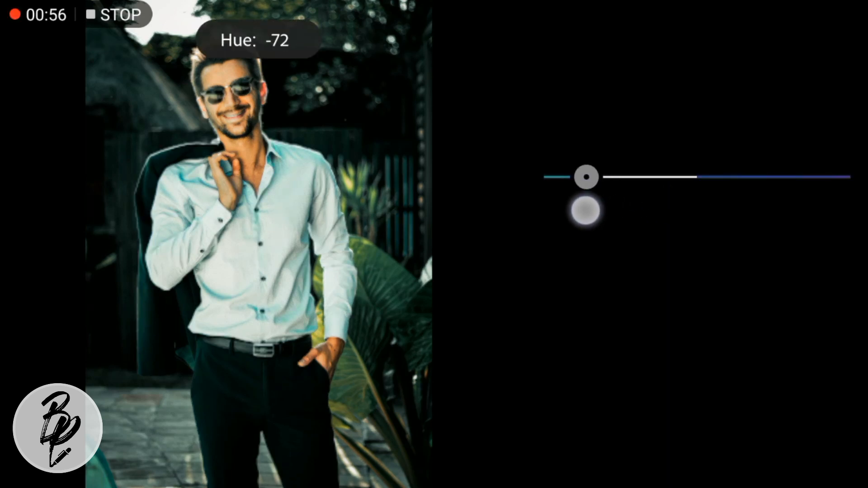
drag(586, 177, 574, 177)
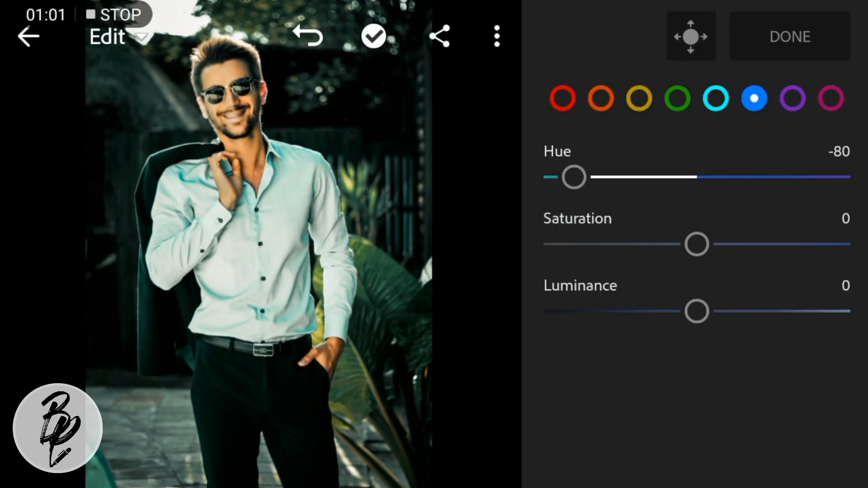
- Desaturate the blues to -75 and brighten their luminance to about 39
drag(696, 244, 607, 245)
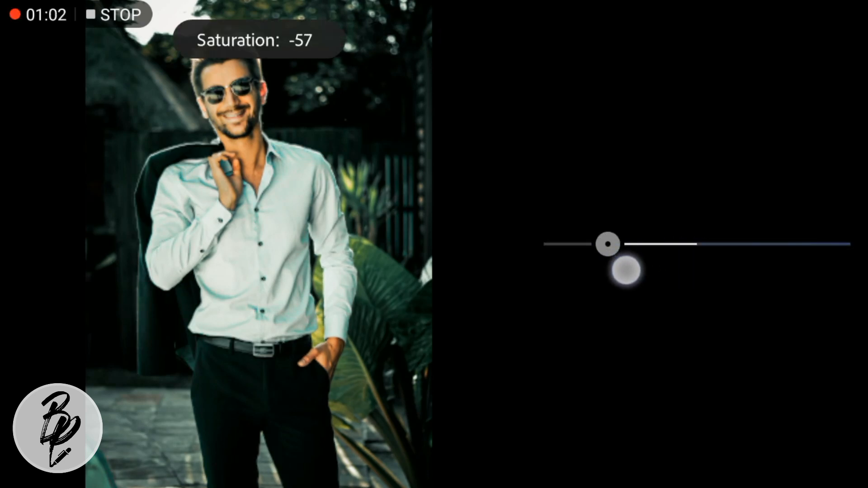
drag(607, 243, 581, 244)
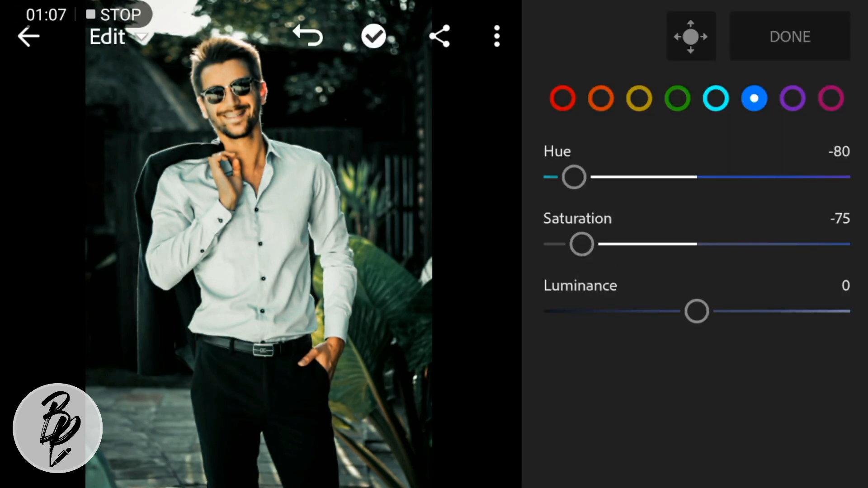
drag(697, 311, 747, 311)
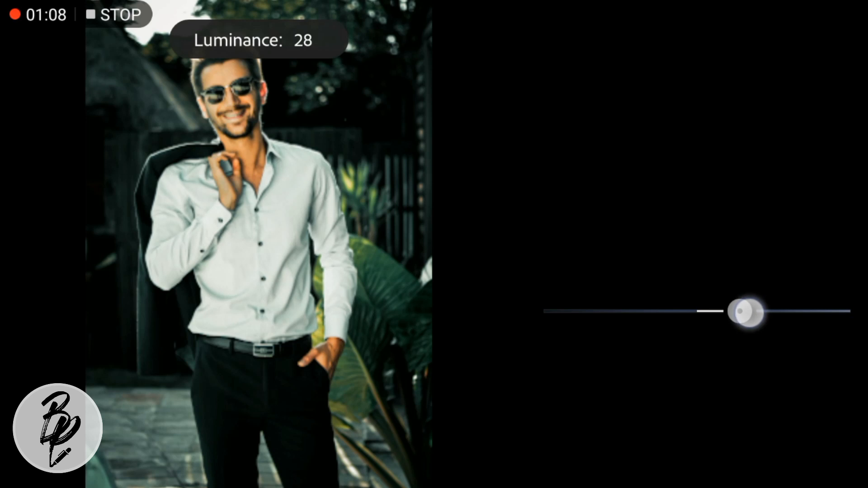
drag(748, 312, 768, 303)
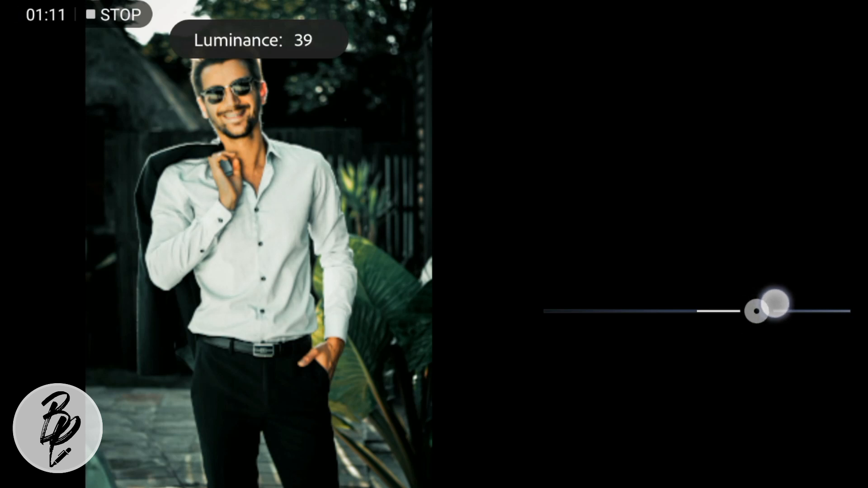
drag(769, 302, 753, 311)
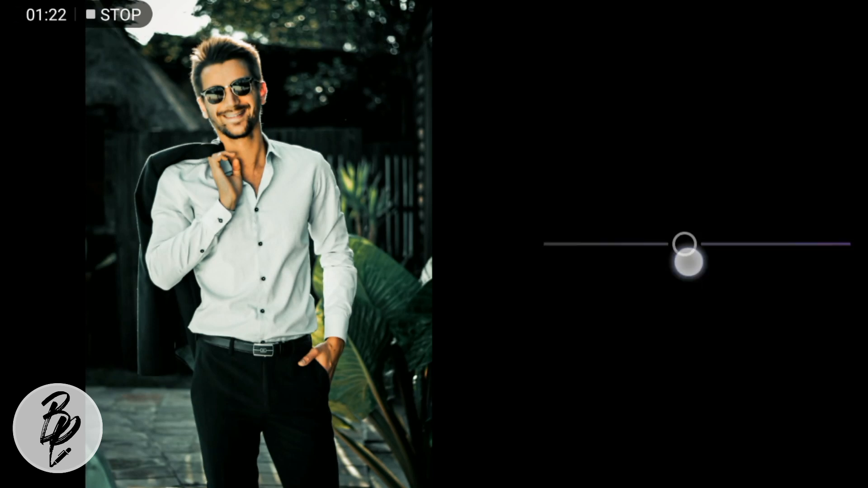
- Drain purple saturation to -100, keep magenta at 0, and leave the colour mix
drag(686, 244, 543, 244)
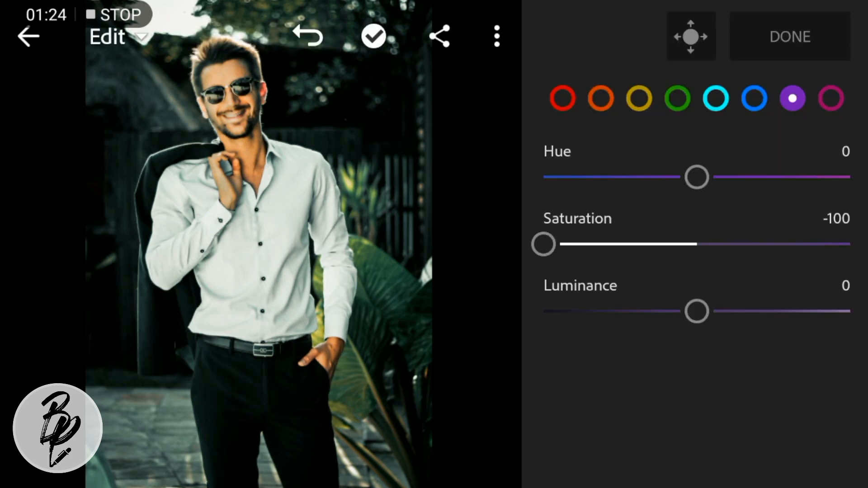
drag(544, 244, 594, 244)
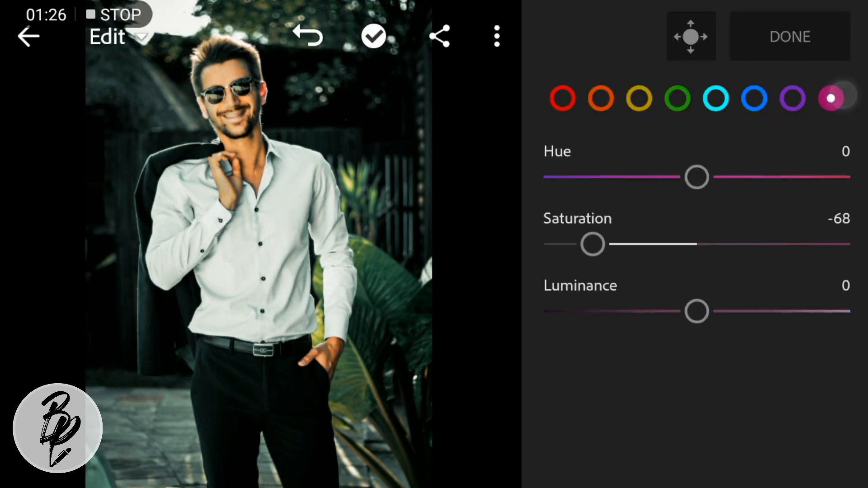
drag(593, 243, 696, 243)
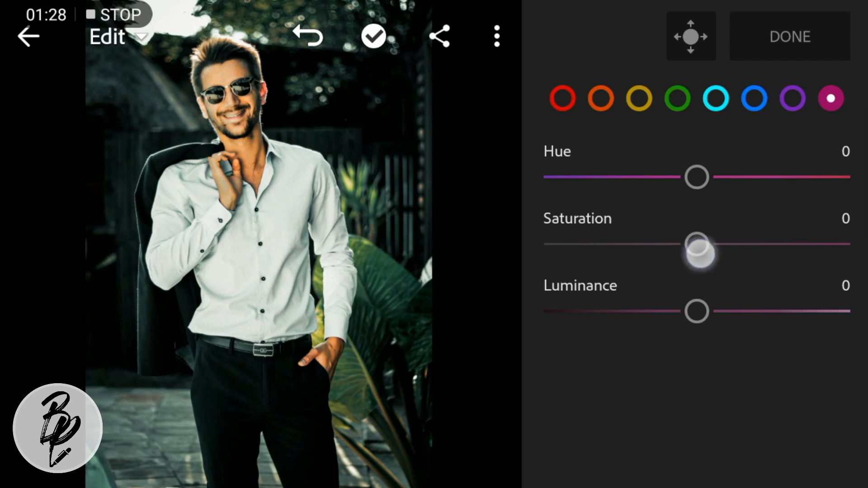
drag(697, 243, 543, 243)
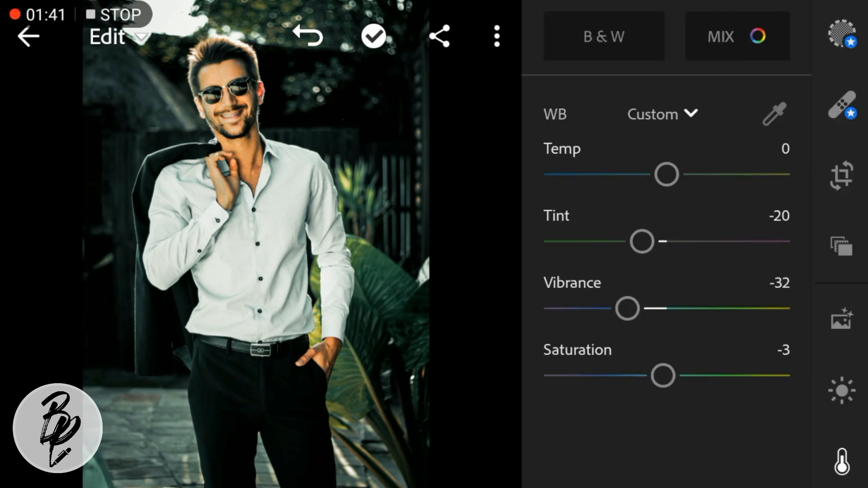
- In Effects, set Dehaze to 33 to clear haze and add contrast
scroll(down, 3)
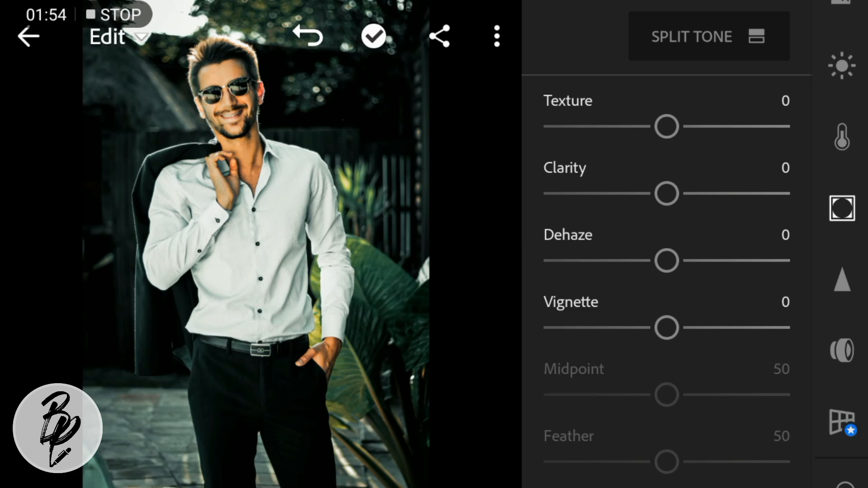
drag(668, 261, 706, 260)
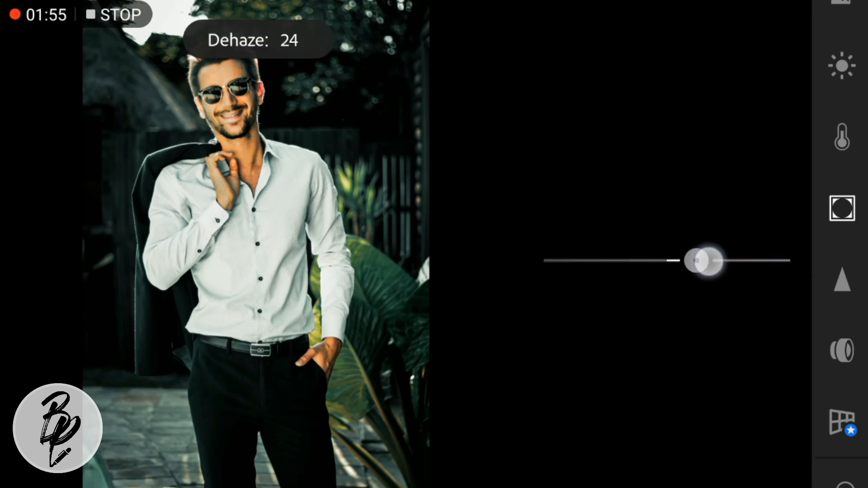
drag(704, 260, 717, 261)
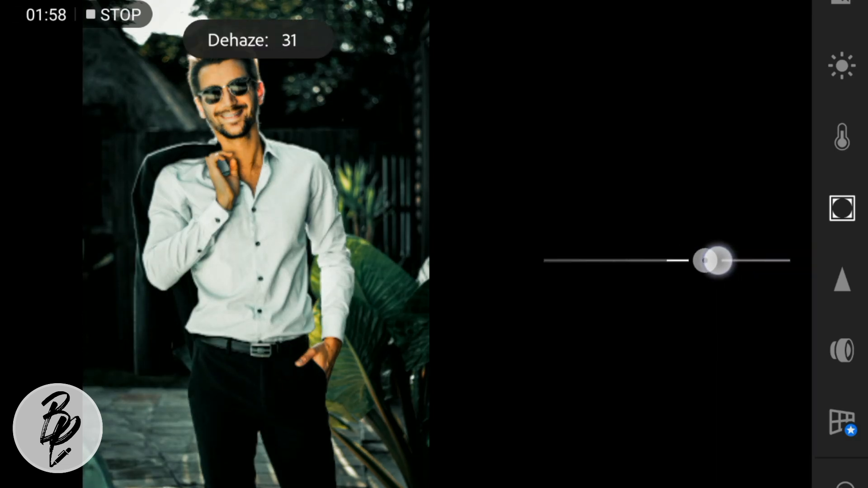
drag(703, 261, 709, 260)
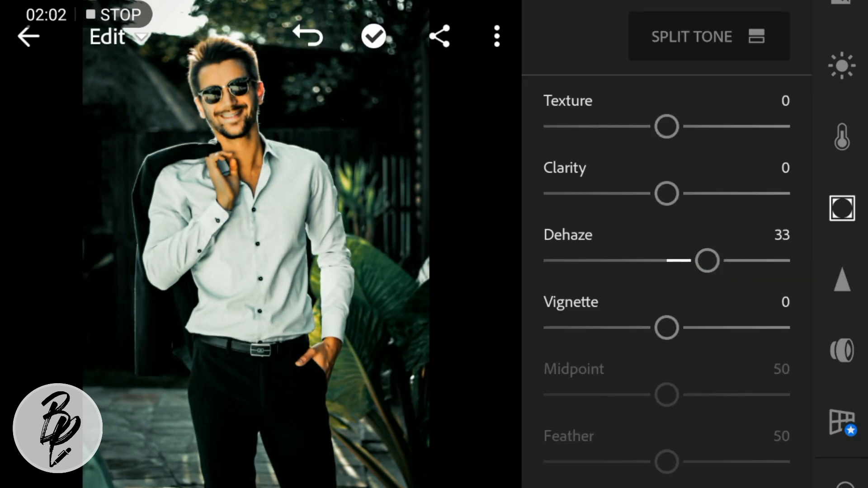
- Add a darkening vignette at -25 with feather 54 and a rounder shape
drag(667, 328, 645, 328)
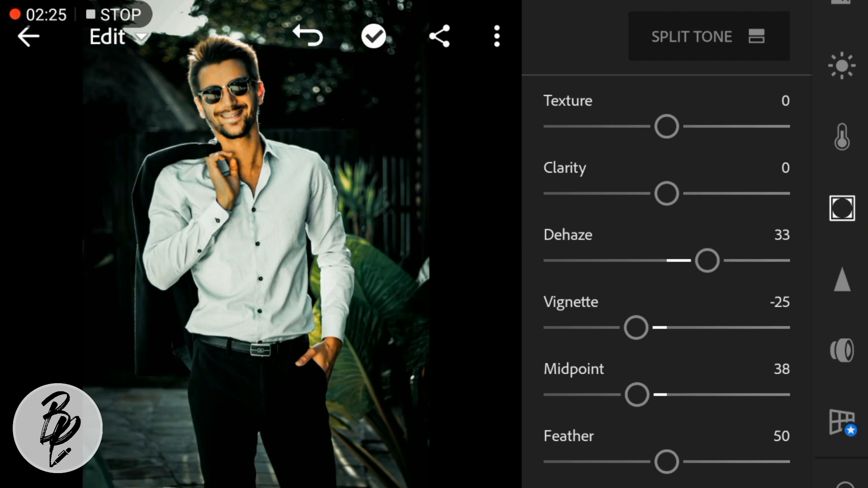
drag(667, 462, 691, 462)
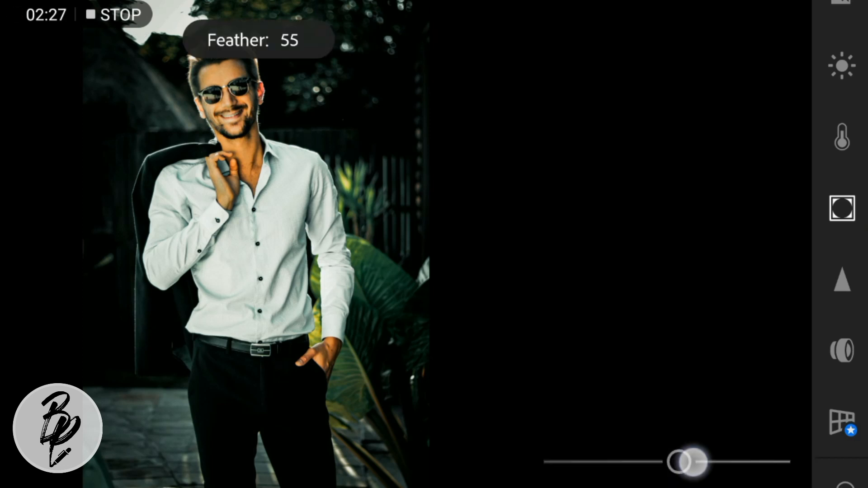
drag(688, 462, 679, 462)
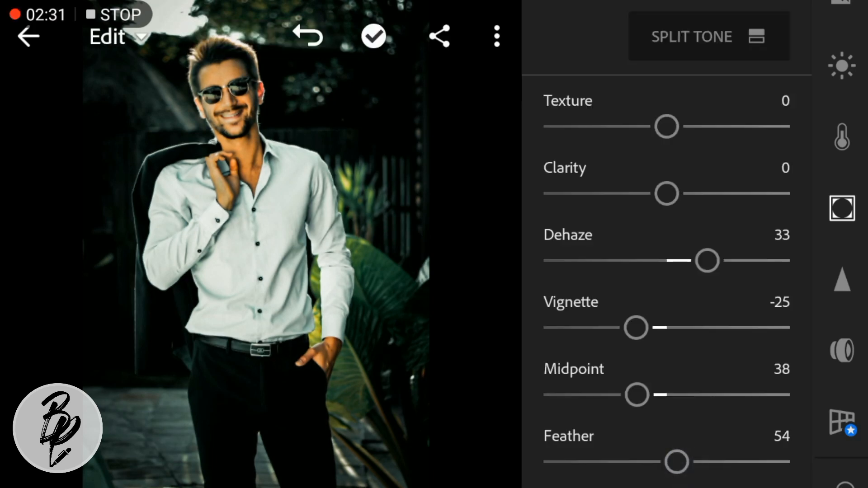
scroll(down, 3)
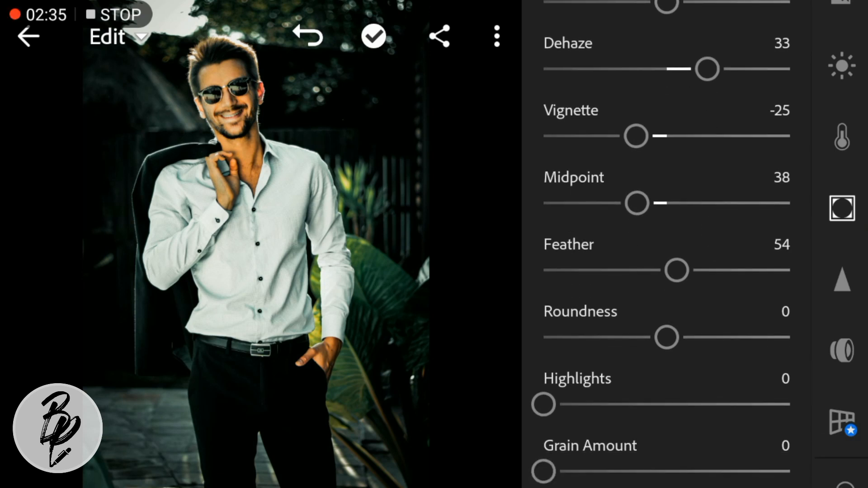
drag(667, 337, 714, 347)
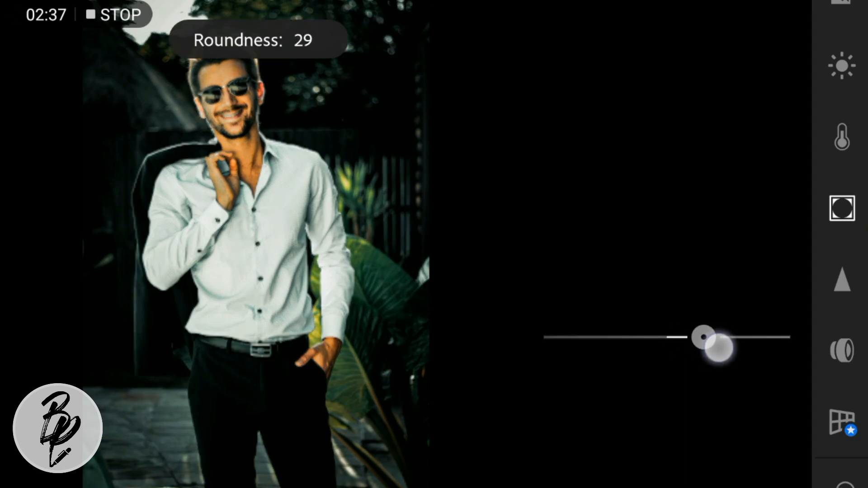
drag(704, 337, 712, 336)
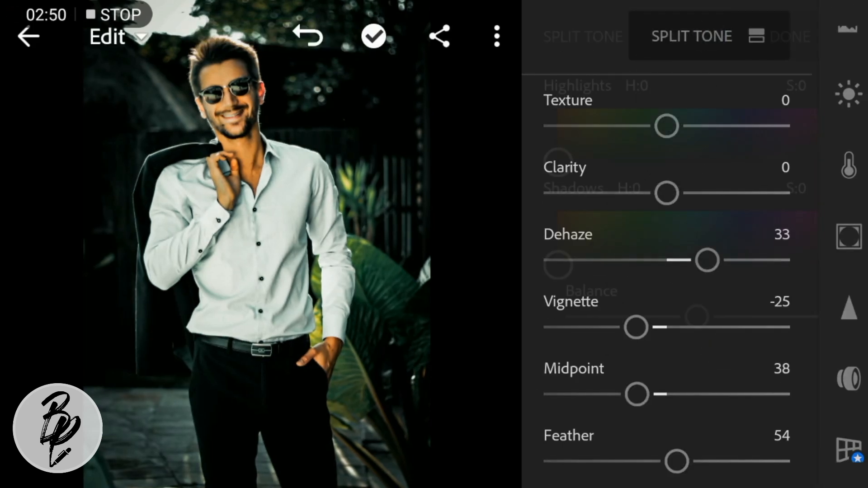
- In Split Tone, tint the highlights a subtle green at hue 105
click(691, 37)
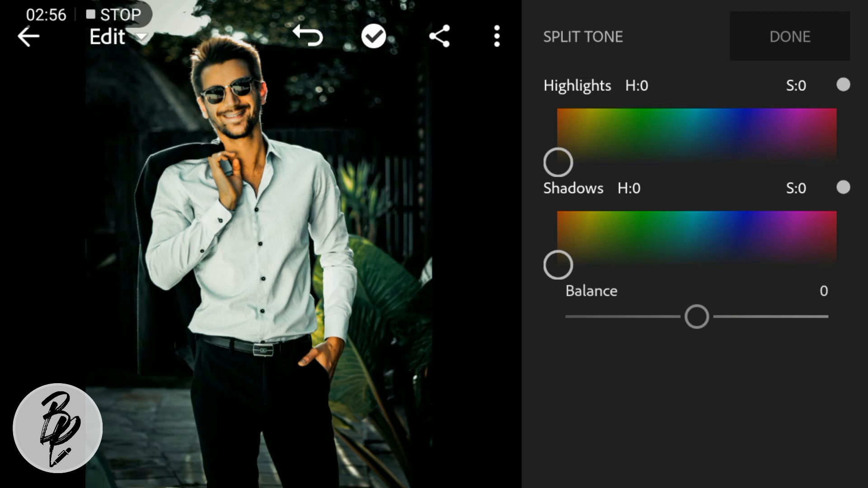
drag(558, 162, 579, 162)
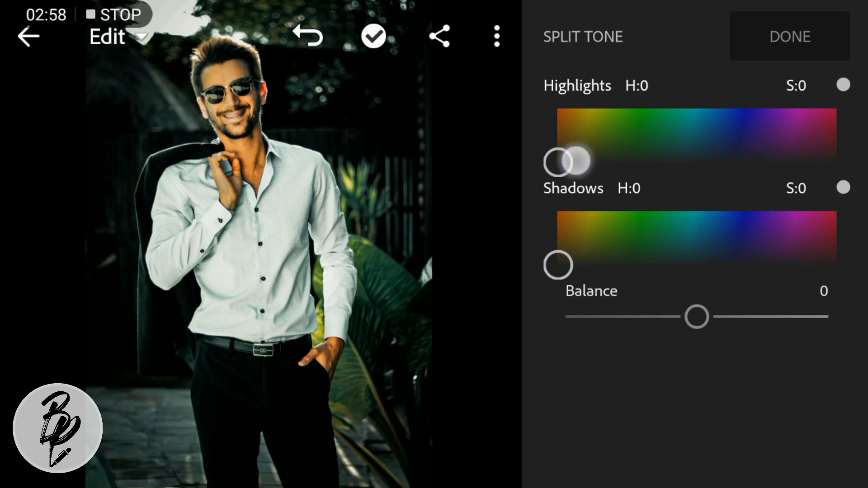
drag(568, 161, 642, 161)
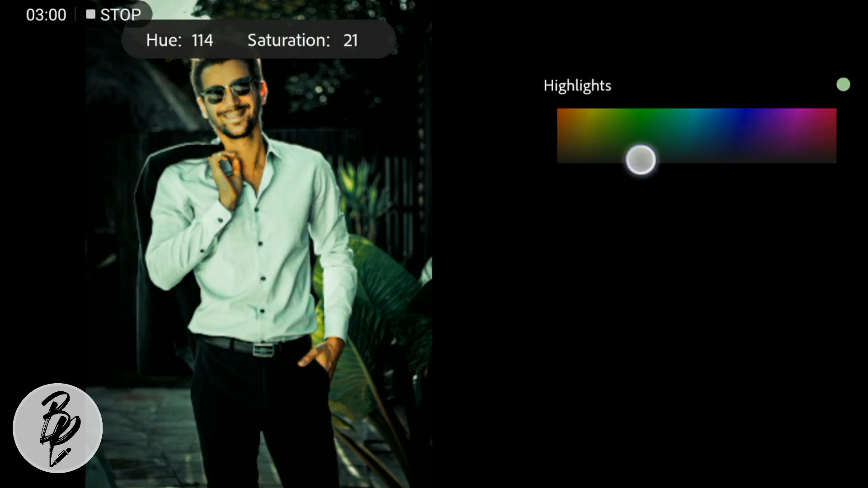
drag(642, 160, 631, 162)
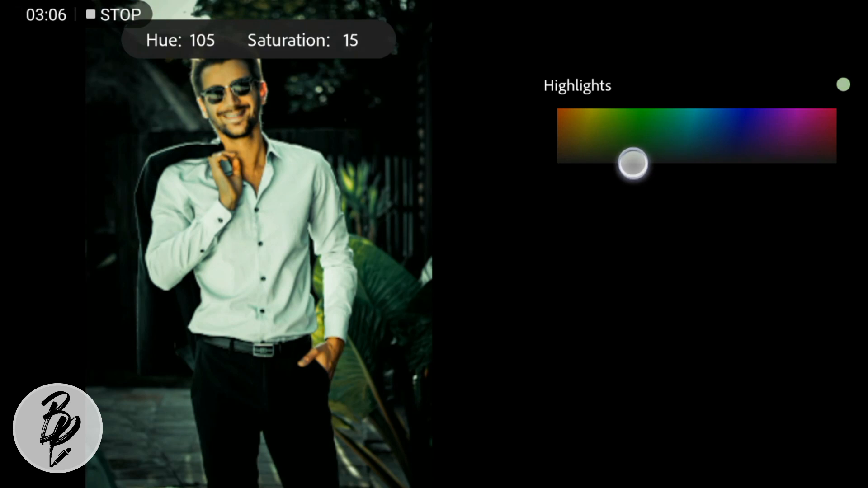
- Tint the shadows at hue 147 with minimal saturation
drag(633, 162, 634, 177)
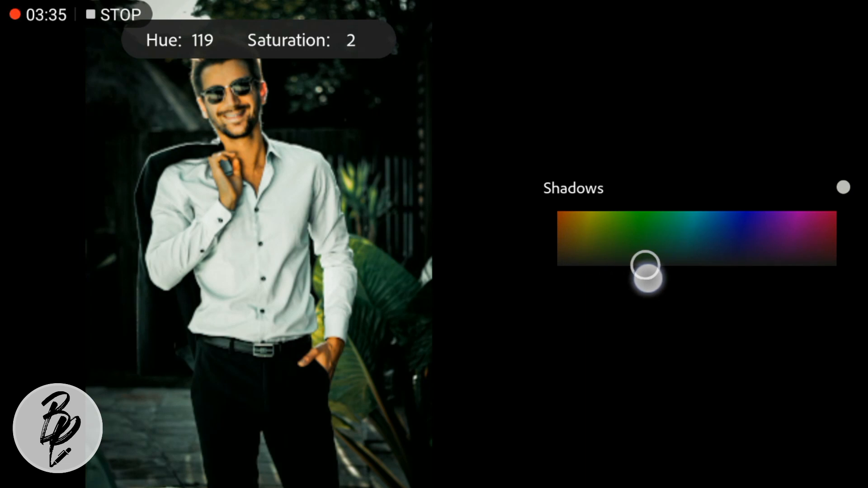
drag(645, 269, 668, 270)
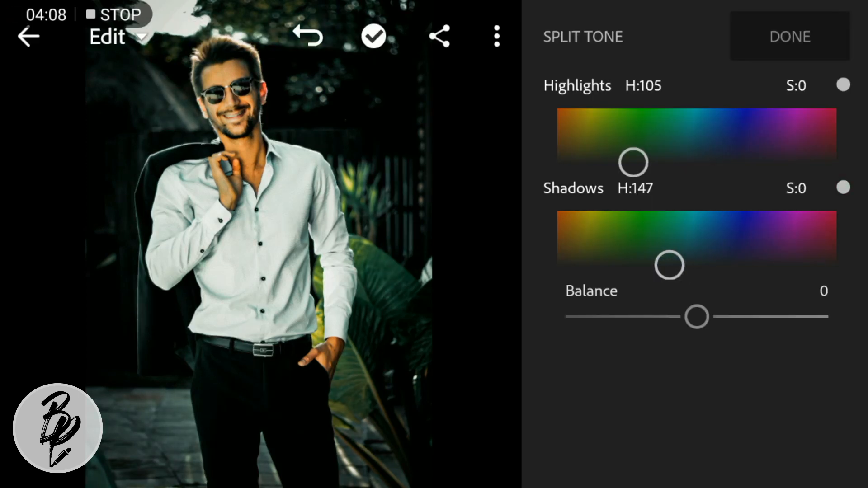
- Confirm the split tone and return to the Effects settings
click(790, 36)
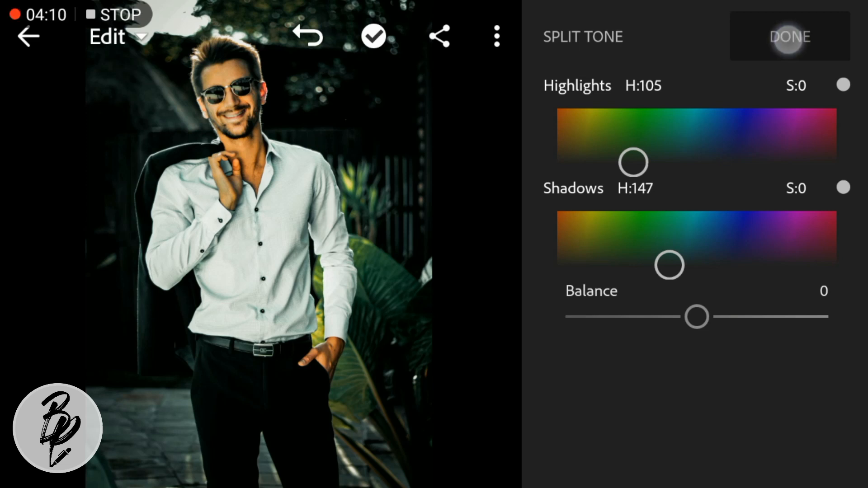
click(789, 36)
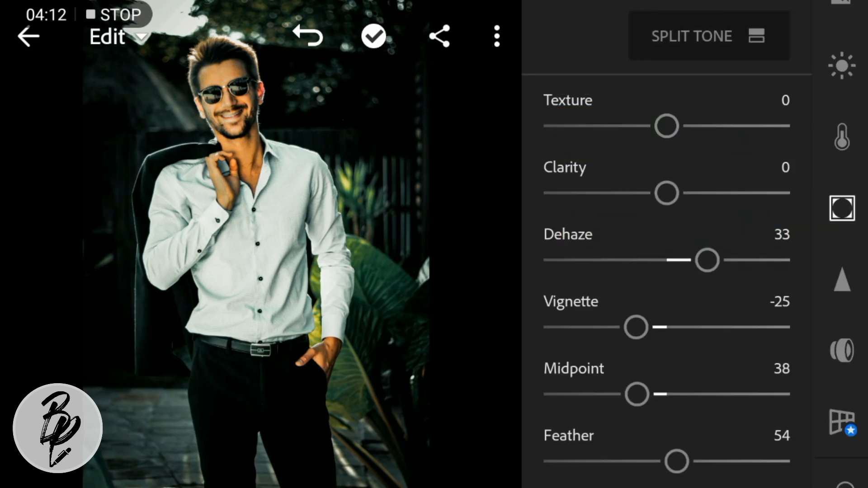